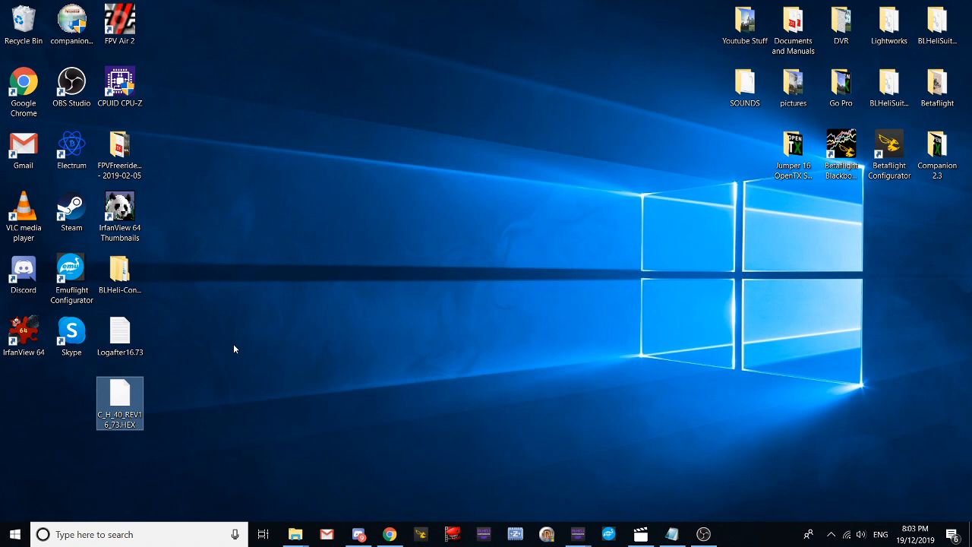
{"action": "mouse_move", "coordinate": [276, 483]}
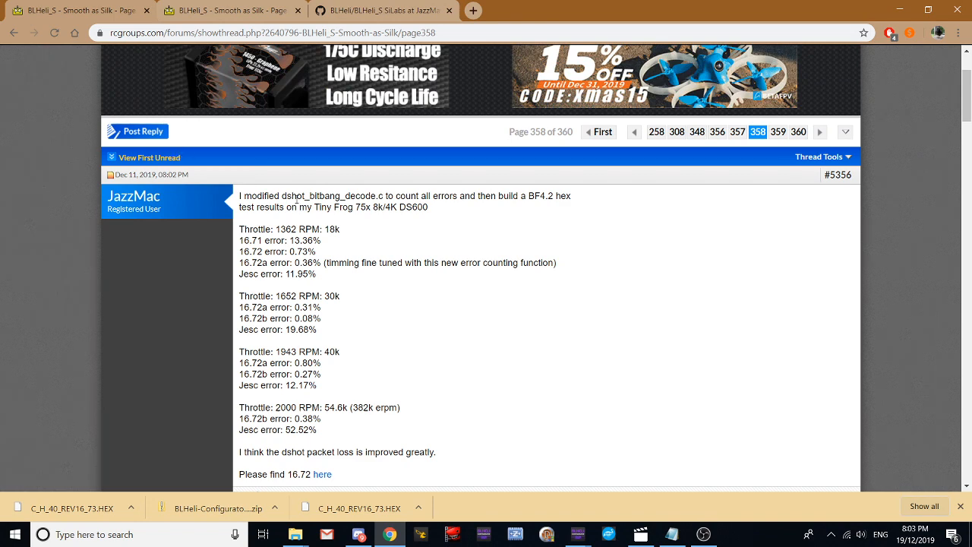
{"action": "mouse_move", "coordinate": [465, 225]}
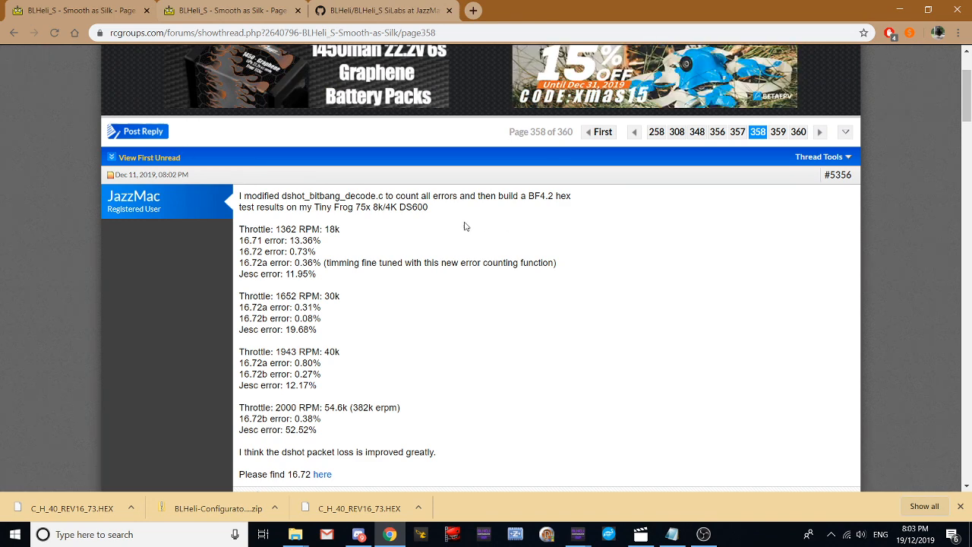
{"action": "mouse_move", "coordinate": [641, 240]}
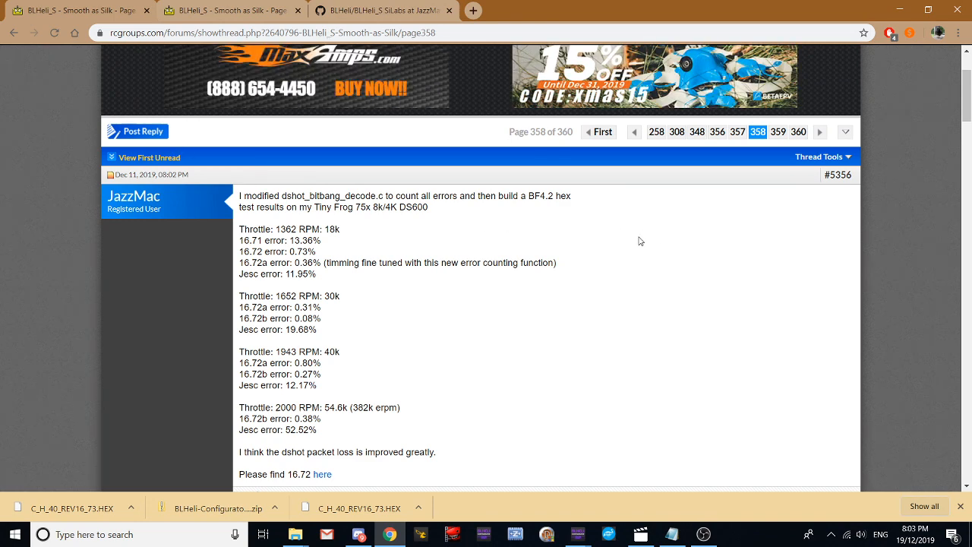
Scroll through the forum post listing the 16.72 dshot error test results
{"action": "scroll", "scroll_direction": "down", "scroll_amount": 3}
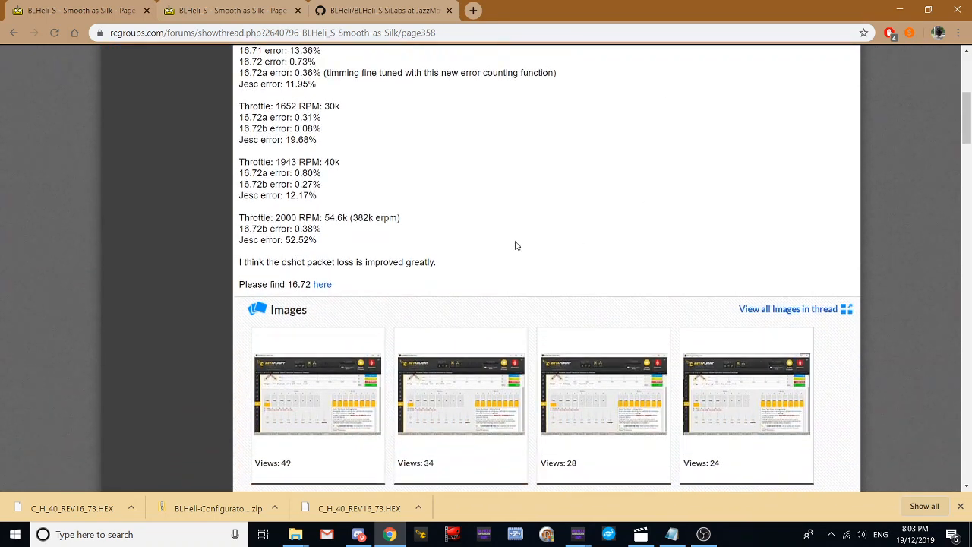
{"action": "mouse_move", "coordinate": [495, 255]}
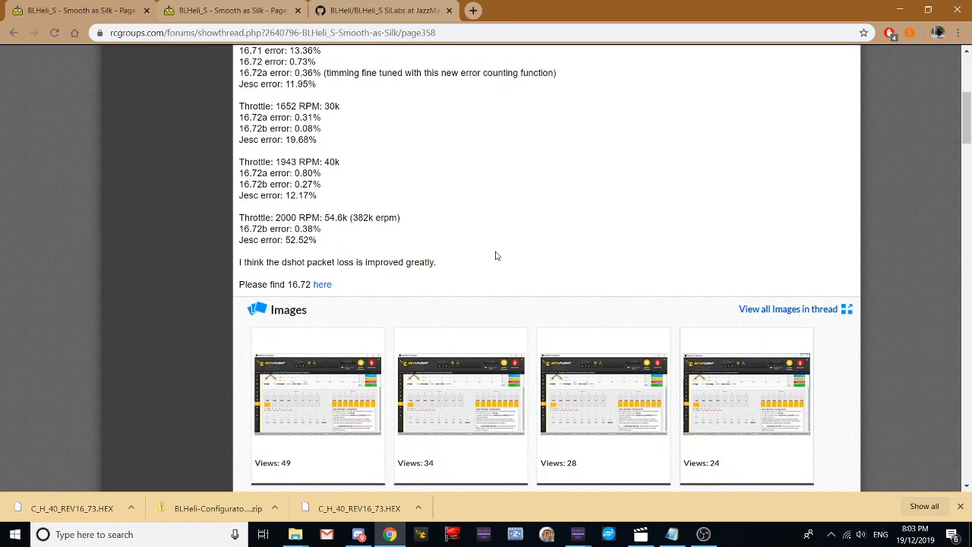
{"action": "mouse_move", "coordinate": [791, 224]}
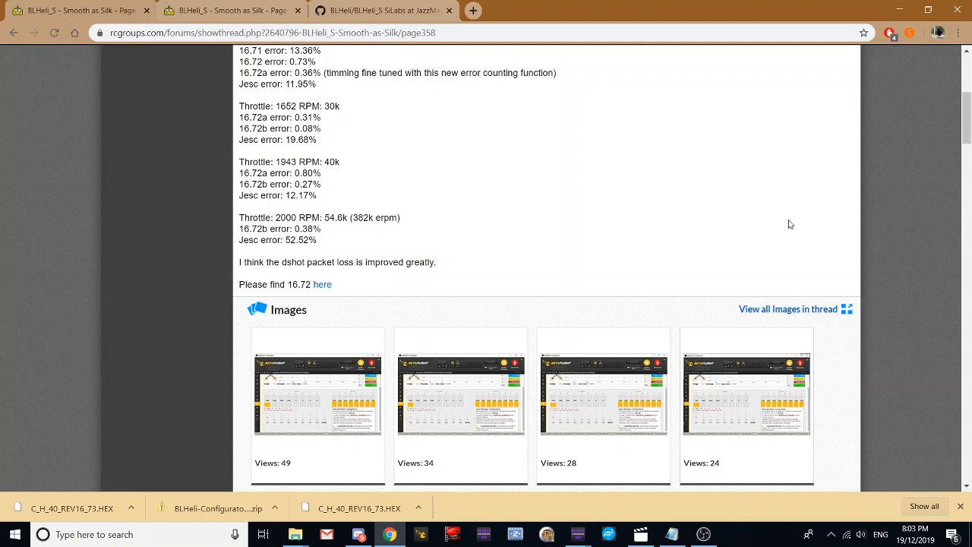
{"action": "mouse_move", "coordinate": [459, 255]}
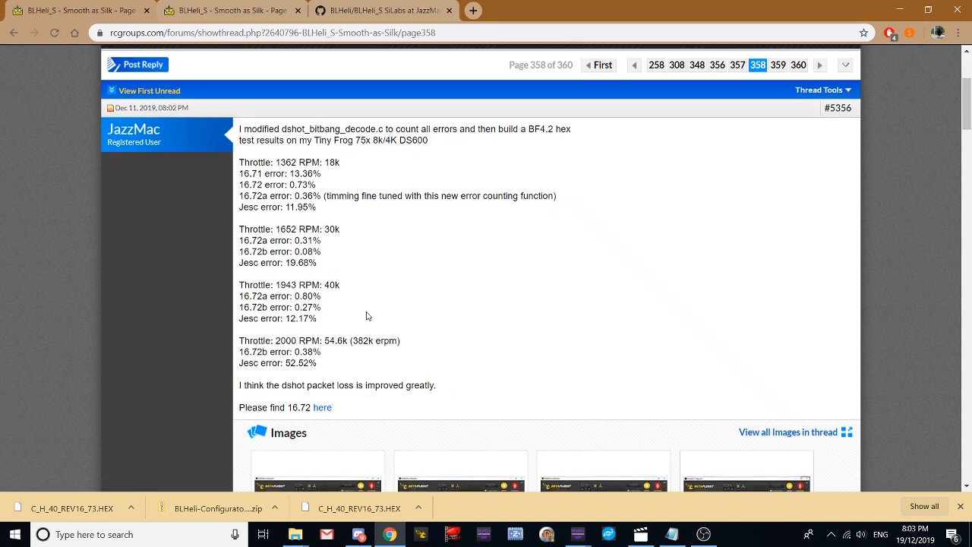
Jump to page 360, the last page of the BLHeli_S thread
{"action": "left_click", "coordinate": [799, 63]}
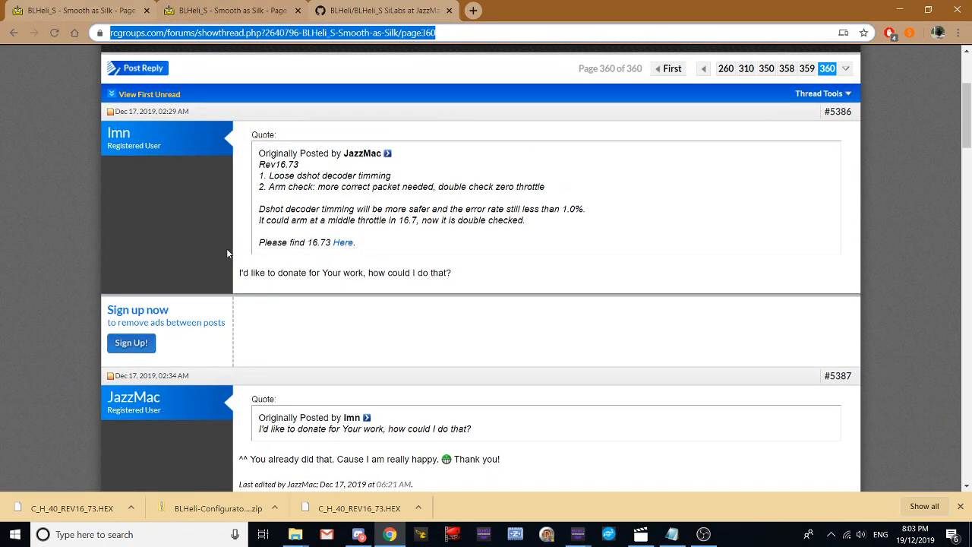
{"action": "mouse_move", "coordinate": [350, 295]}
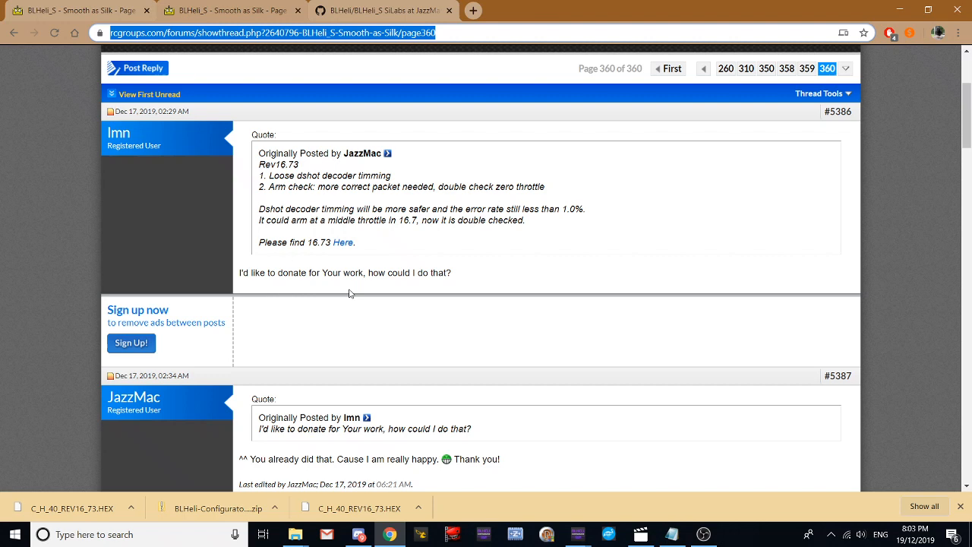
{"action": "mouse_move", "coordinate": [470, 295]}
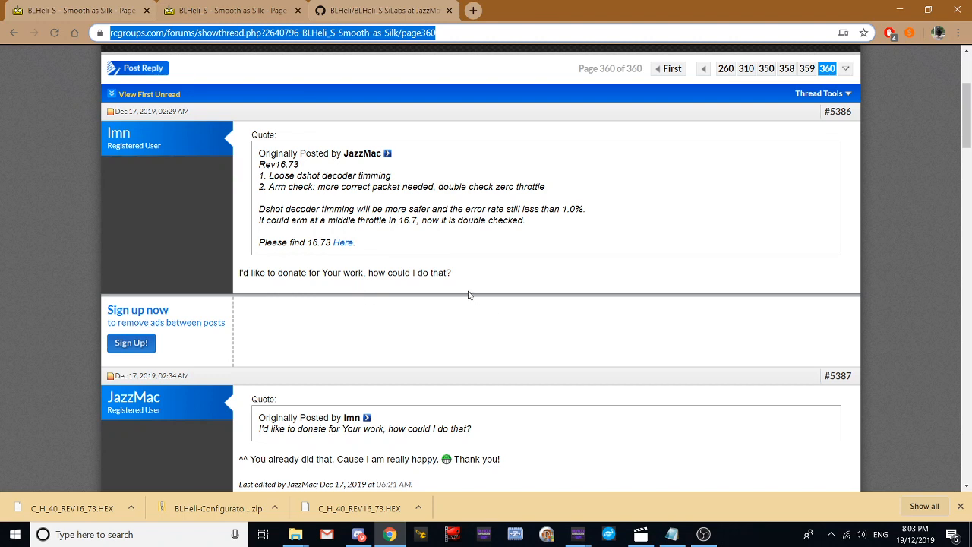
{"action": "mouse_move", "coordinate": [442, 285]}
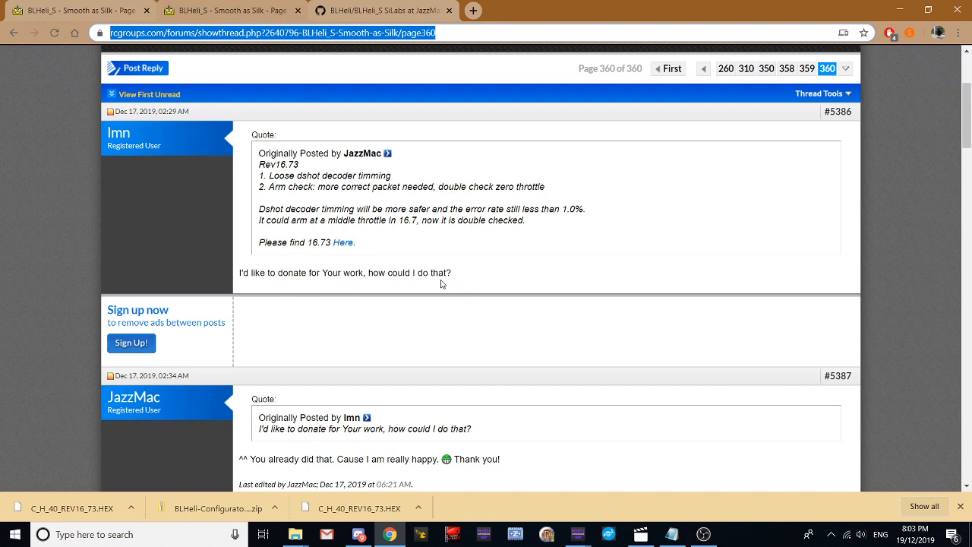
{"action": "mouse_move", "coordinate": [576, 346]}
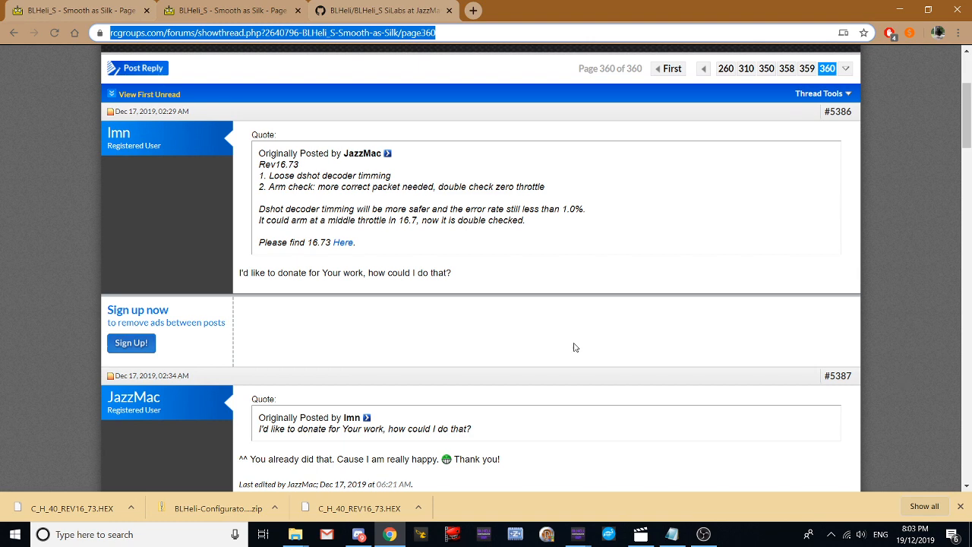
{"action": "mouse_move", "coordinate": [468, 189]}
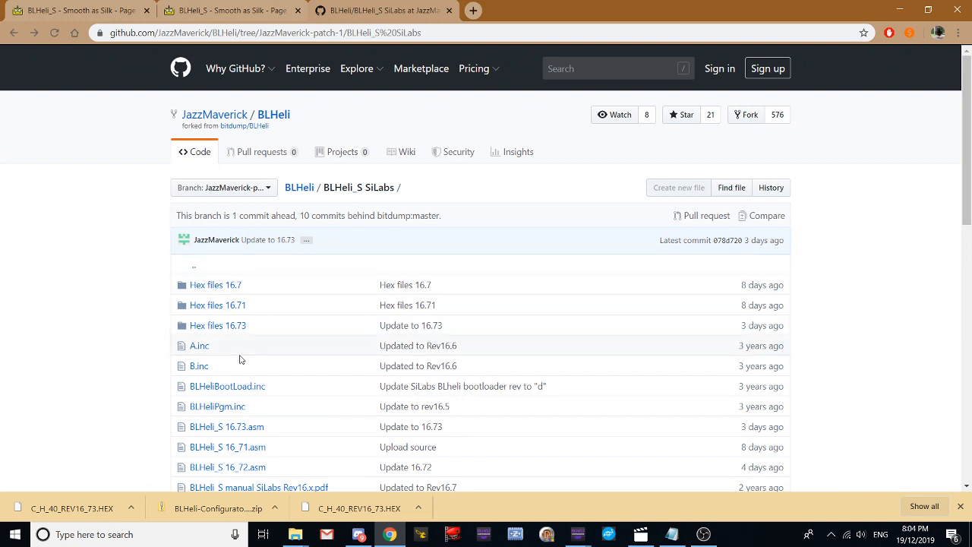
{"action": "mouse_move", "coordinate": [219, 325]}
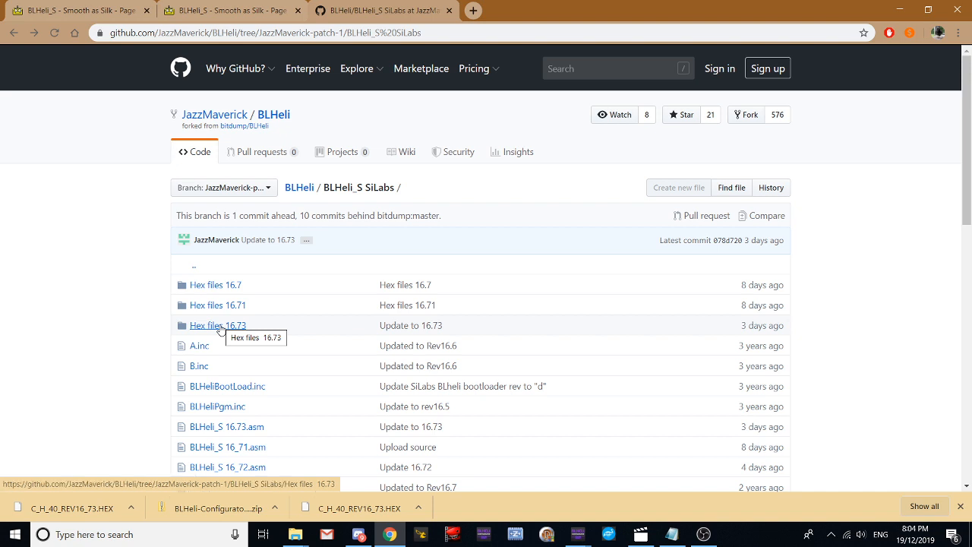
Enter the Hex files 16.73 folder and browse its REV16_73 HEX file list
{"action": "left_click", "coordinate": [218, 326]}
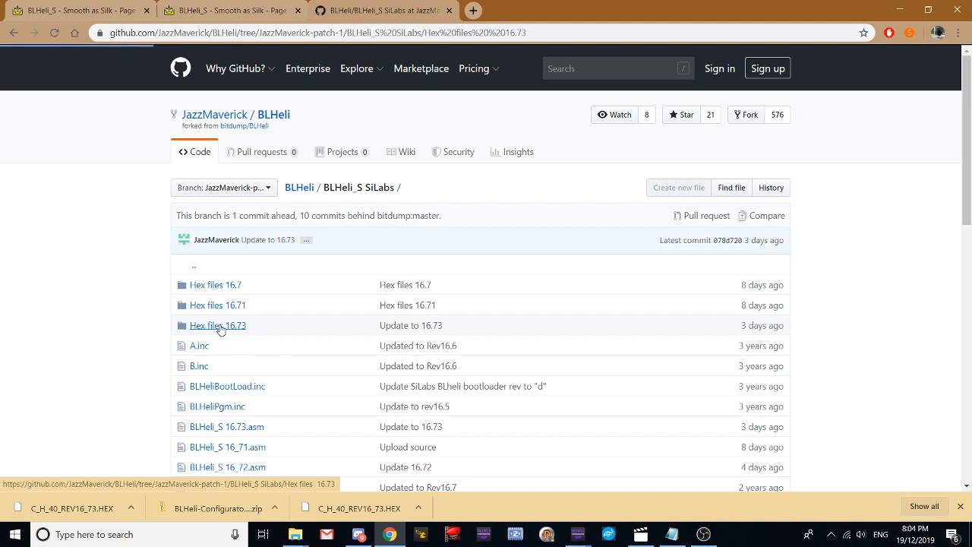
{"action": "left_click", "coordinate": [218, 325]}
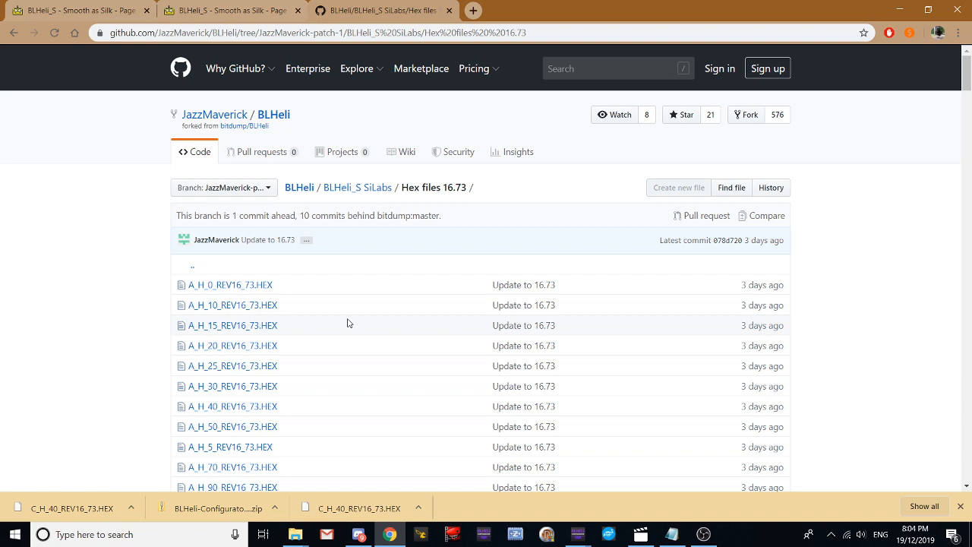
{"action": "scroll", "scroll_direction": "down", "scroll_amount": 3}
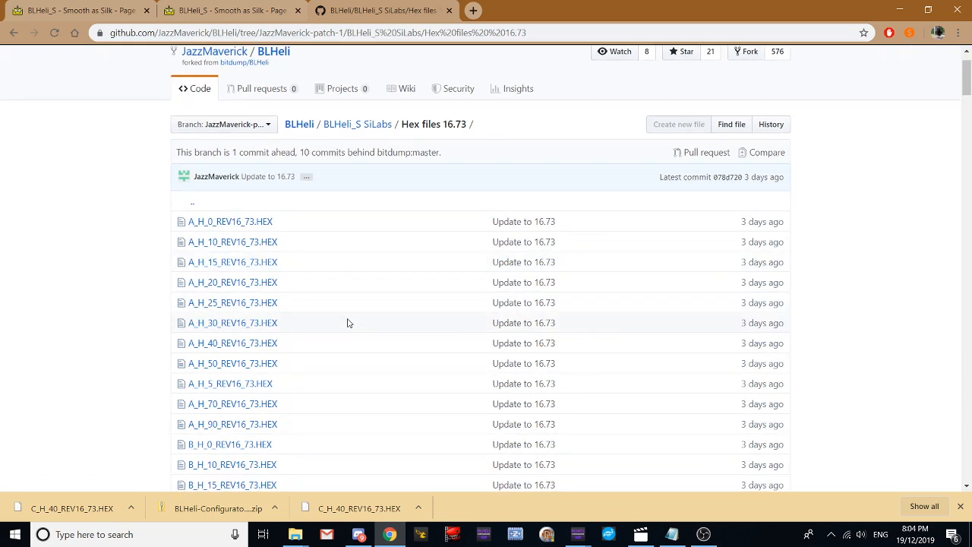
{"action": "scroll", "scroll_direction": "down", "scroll_amount": 3}
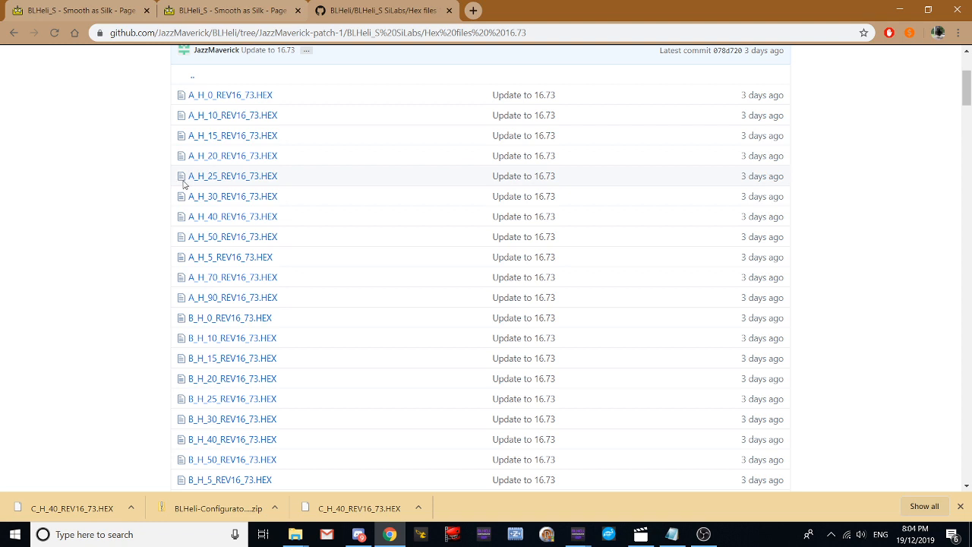
{"action": "mouse_move", "coordinate": [386, 277]}
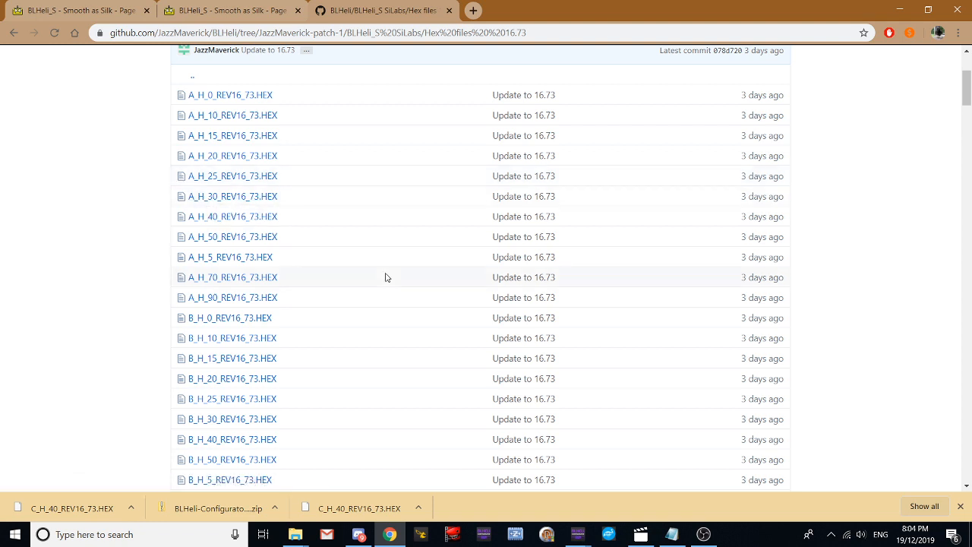
{"action": "mouse_move", "coordinate": [692, 322]}
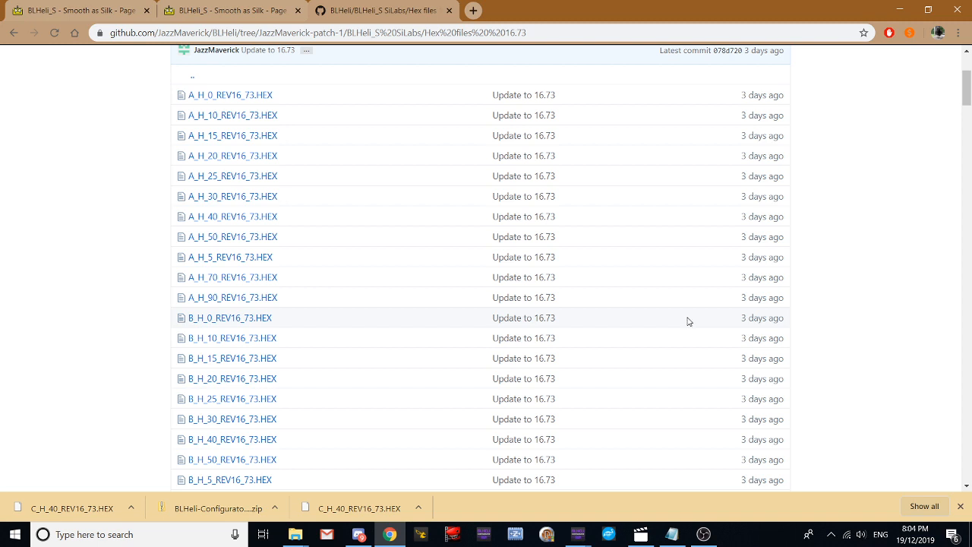
{"action": "mouse_move", "coordinate": [723, 473]}
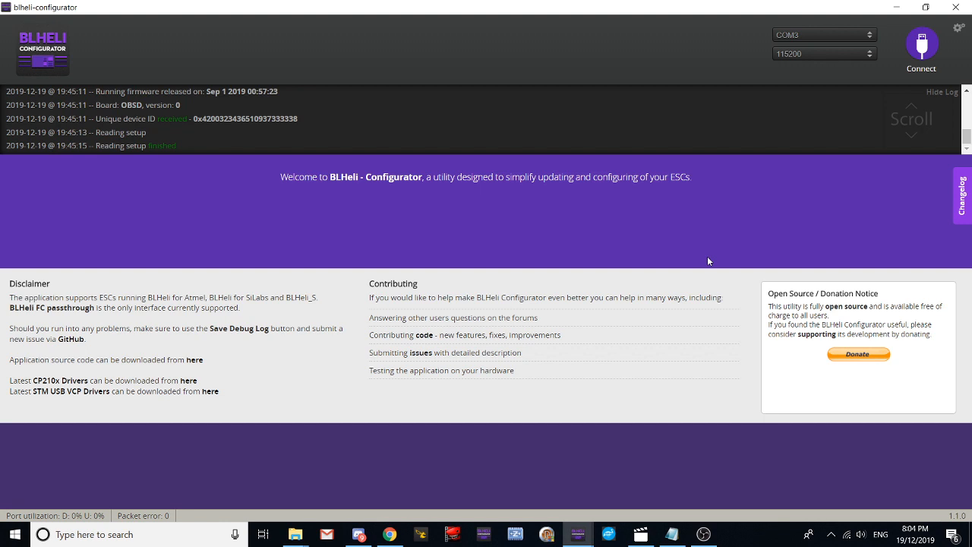
Connect, read the ESC setup showing A-H-30 ESCs on 16.7, then disconnect
{"action": "left_click", "coordinate": [920, 43]}
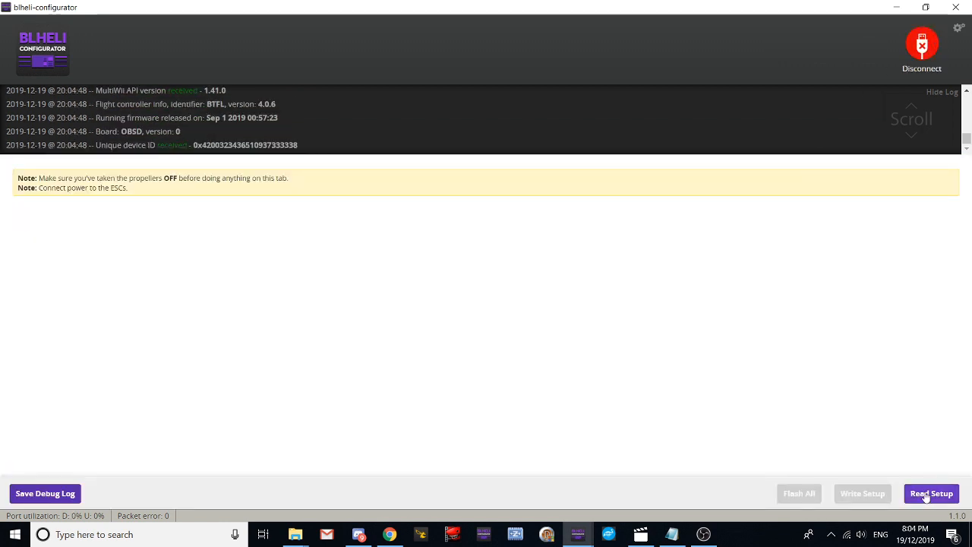
{"action": "left_click", "coordinate": [931, 493]}
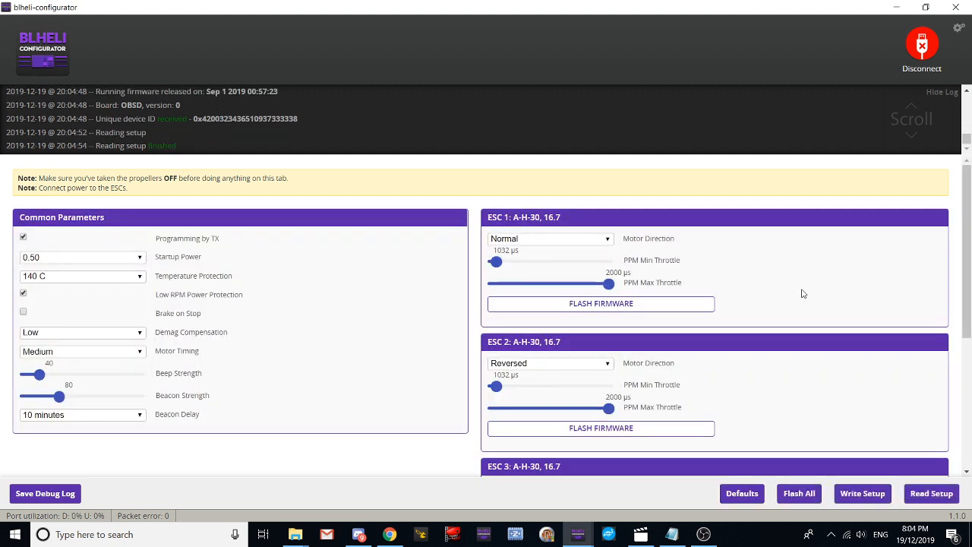
{"action": "mouse_move", "coordinate": [734, 271]}
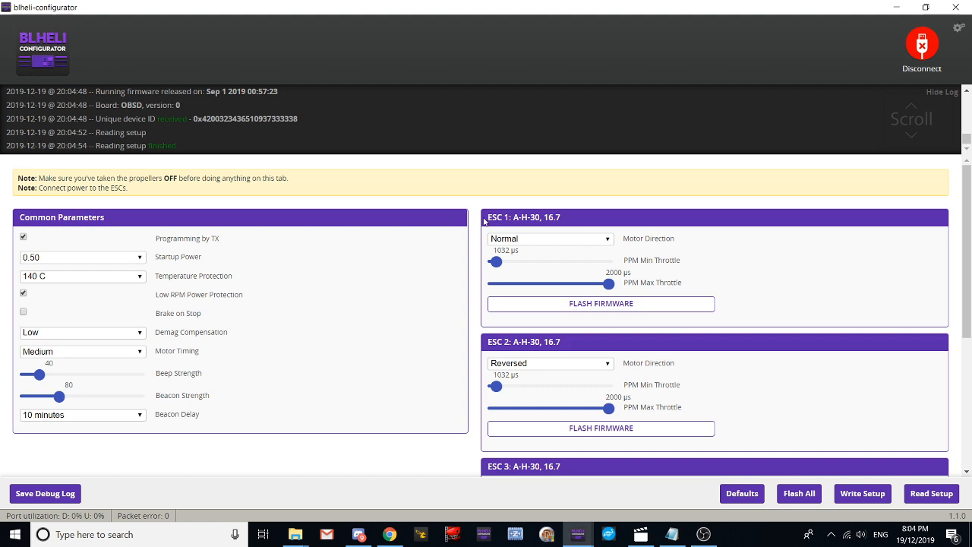
{"action": "scroll", "scroll_direction": "down", "scroll_amount": 3}
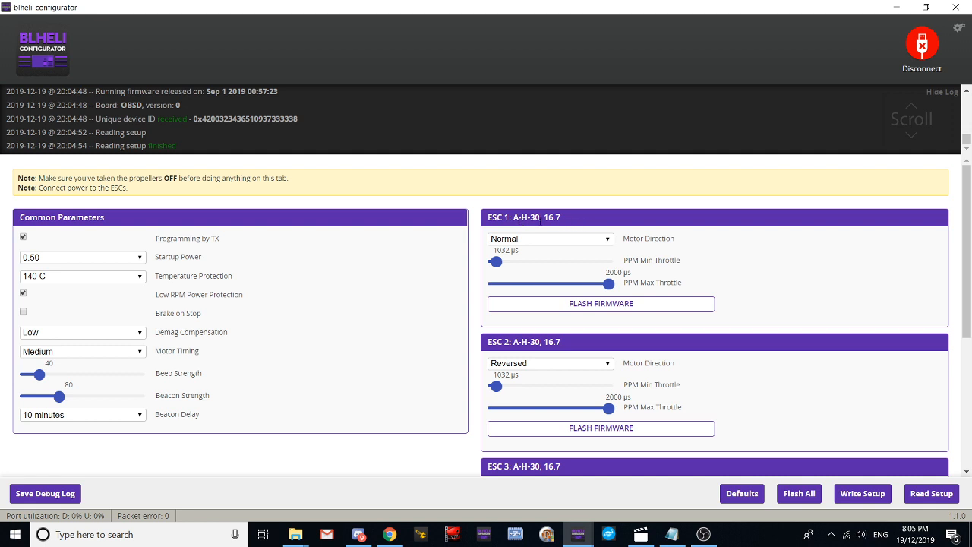
{"action": "mouse_move", "coordinate": [571, 223]}
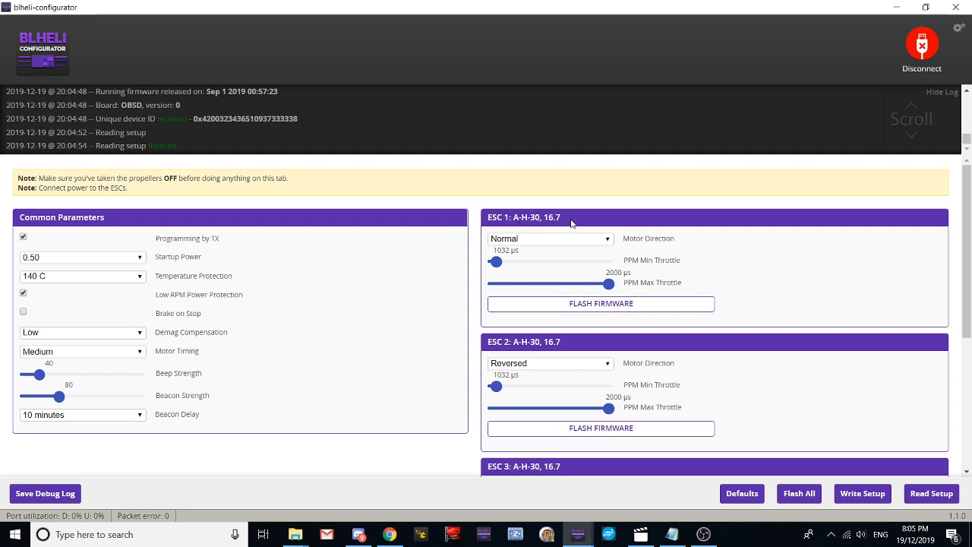
{"action": "mouse_move", "coordinate": [733, 181]}
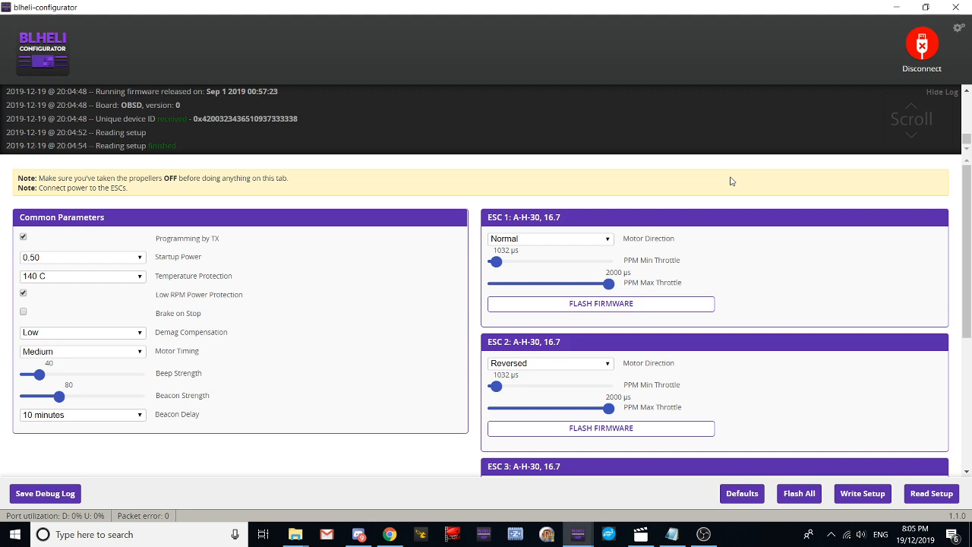
{"action": "mouse_move", "coordinate": [666, 198]}
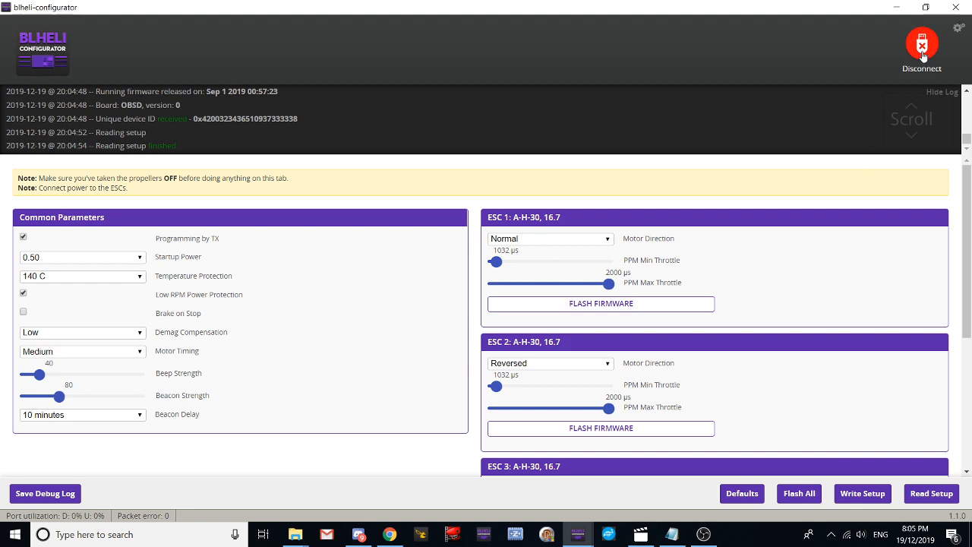
{"action": "left_click", "coordinate": [921, 43]}
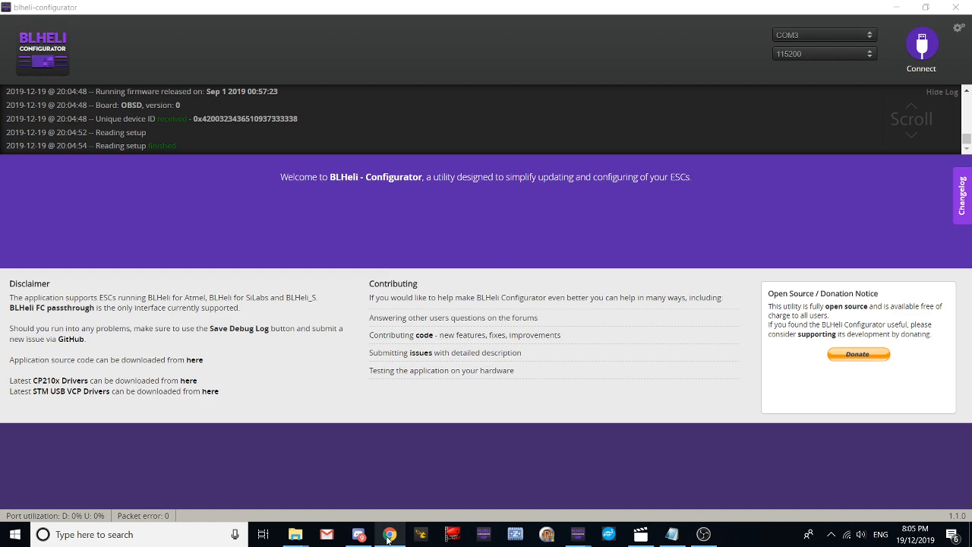
Save the raw A_H_30_REV16_73.HEX file from GitHub to the Desktop
{"action": "left_click", "coordinate": [389, 534]}
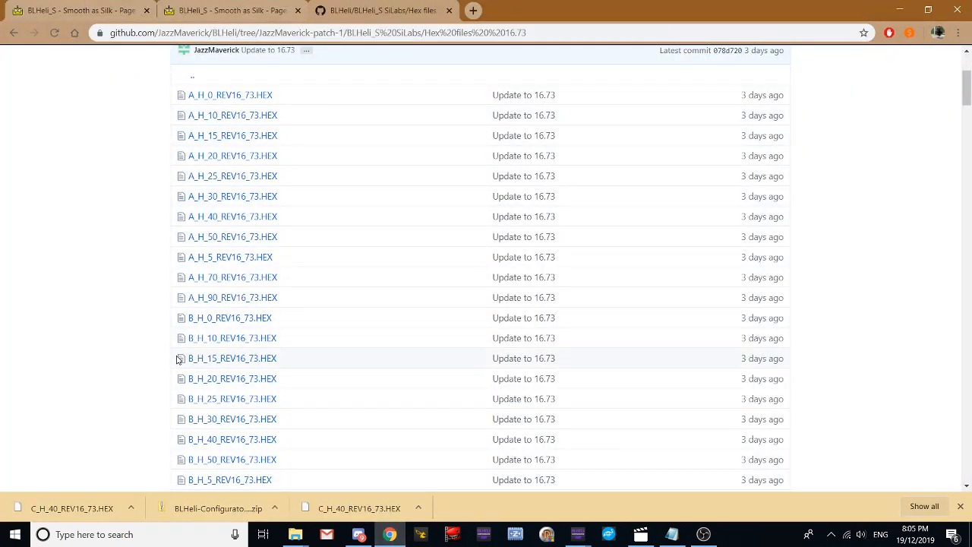
{"action": "mouse_move", "coordinate": [231, 196]}
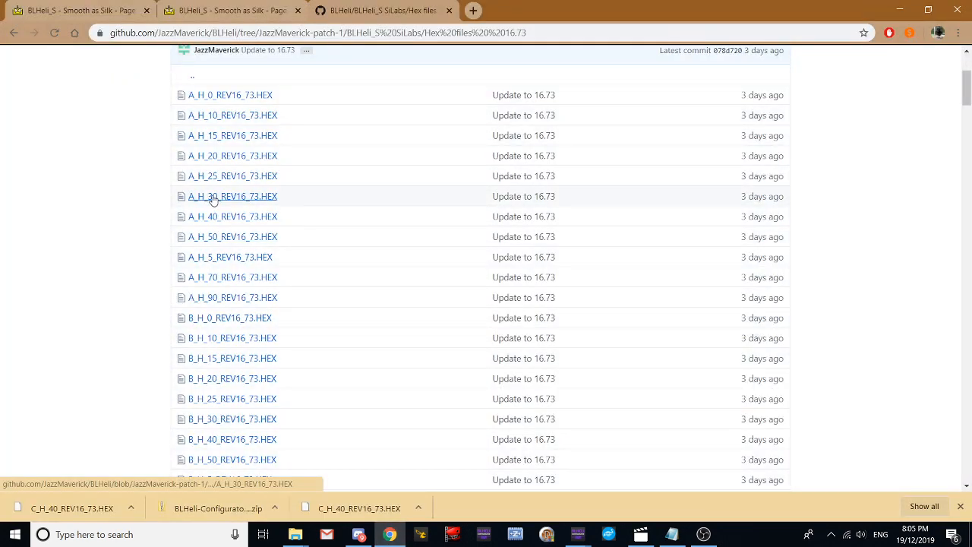
{"action": "left_click", "coordinate": [232, 196]}
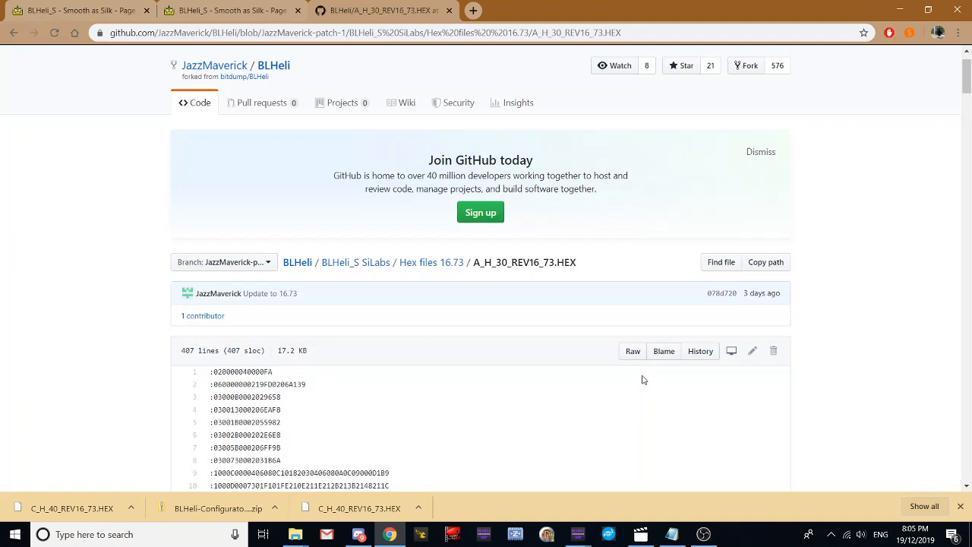
{"action": "scroll", "scroll_direction": "down", "scroll_amount": 3}
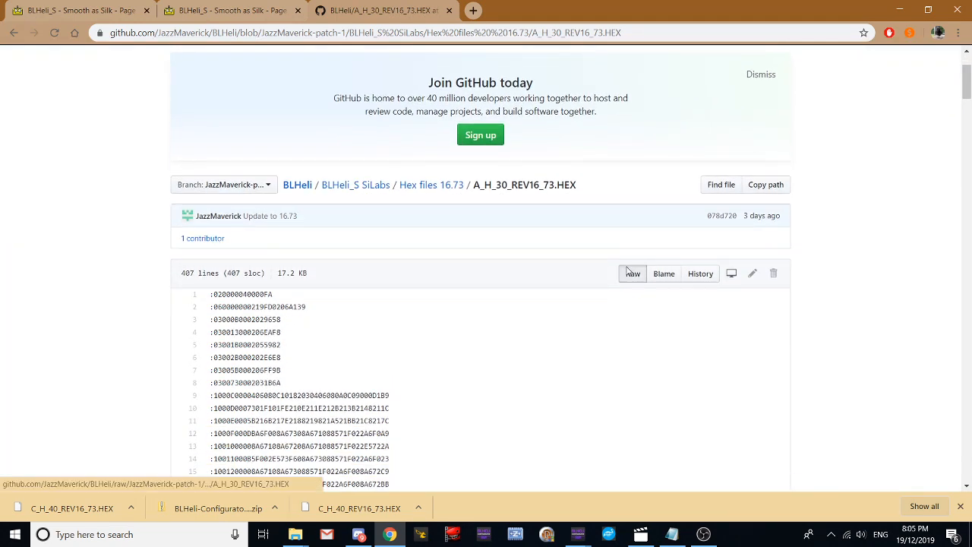
{"action": "right_click", "coordinate": [632, 273]}
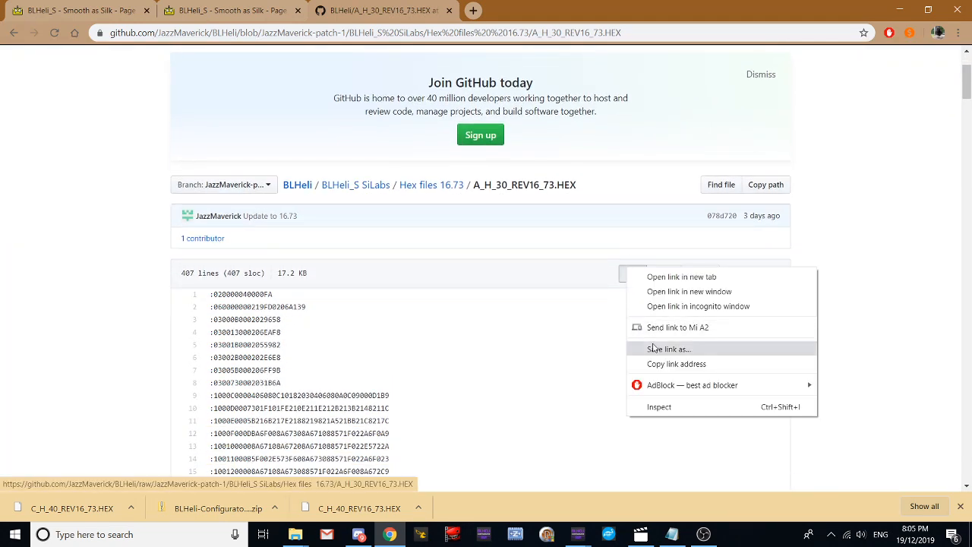
{"action": "left_click", "coordinate": [668, 348]}
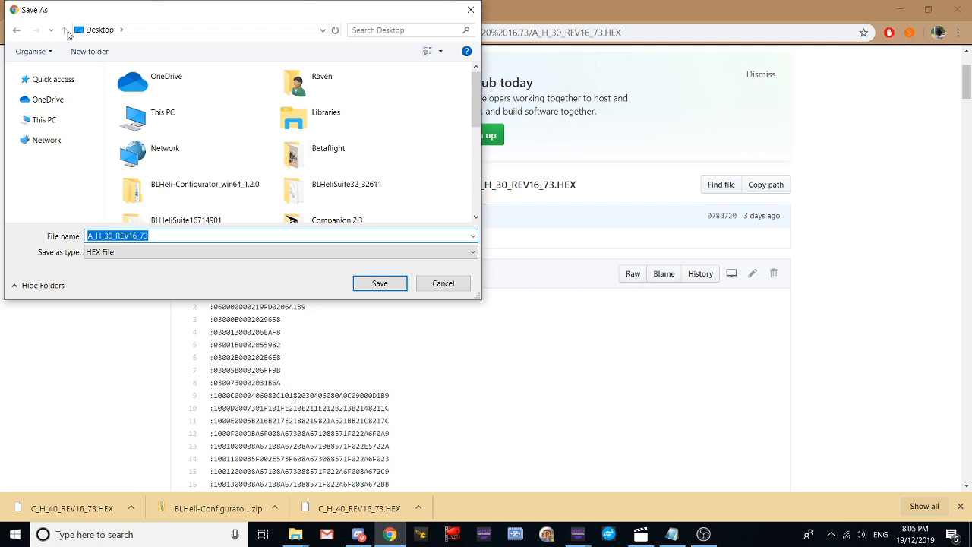
{"action": "left_click", "coordinate": [379, 283]}
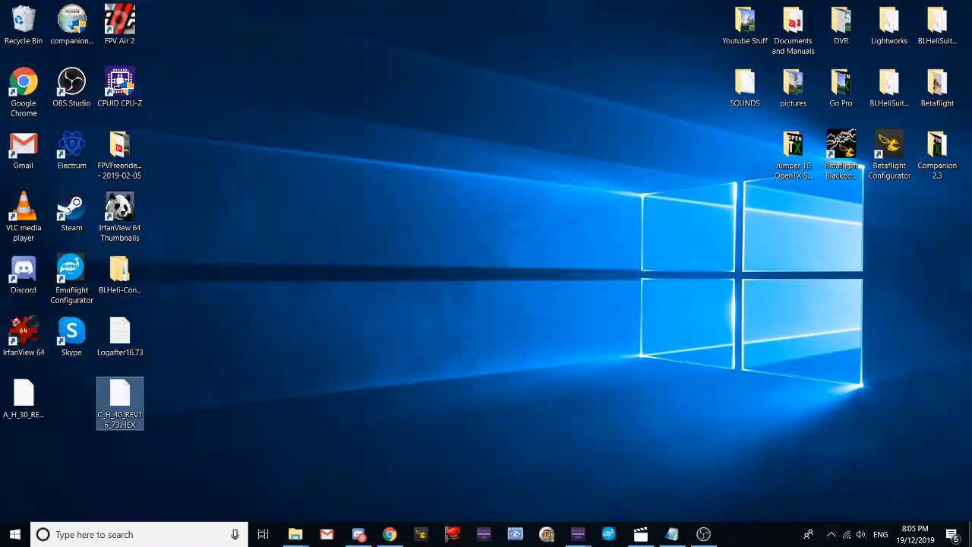
{"action": "mouse_move", "coordinate": [120, 392]}
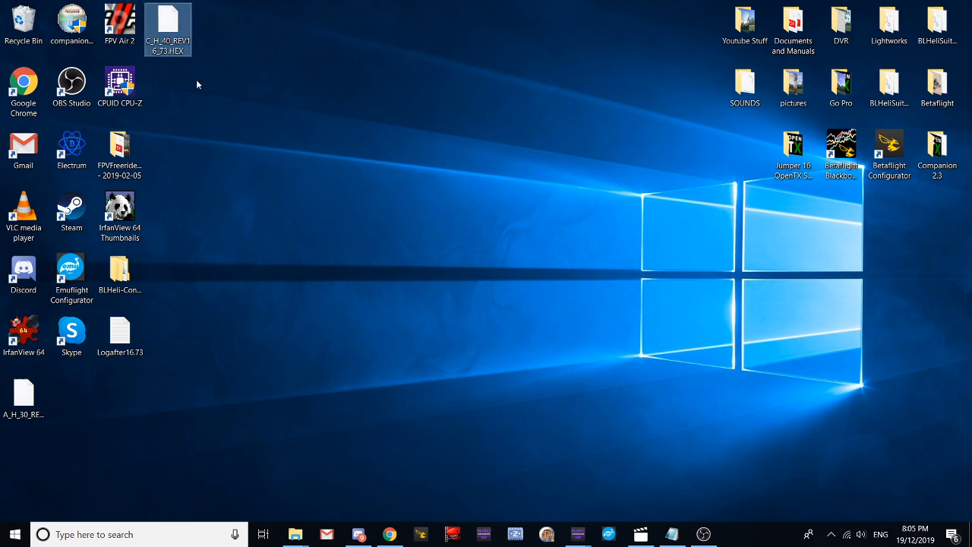
Select the downloaded A_H_30 hex file on the desktop to move it up
{"action": "left_click", "coordinate": [25, 392]}
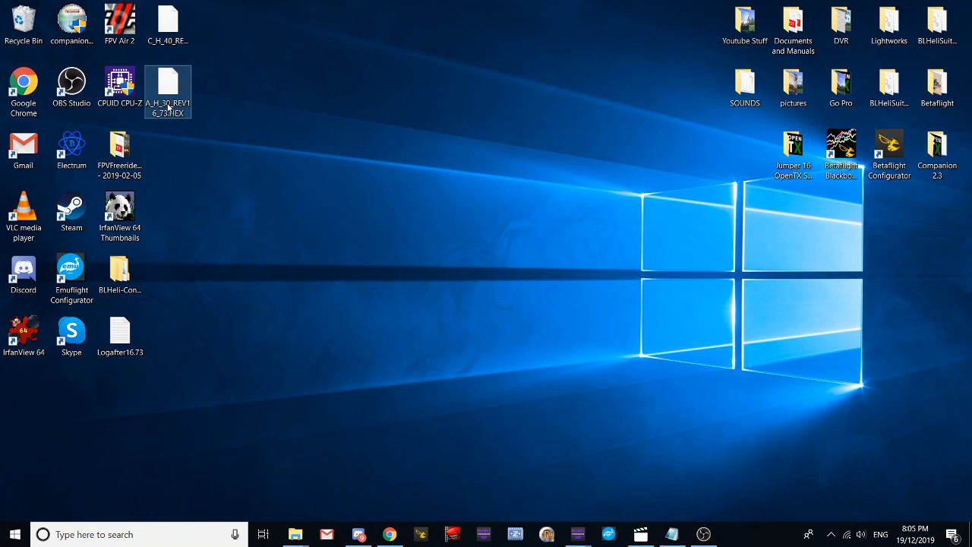
{"action": "mouse_move", "coordinate": [167, 83]}
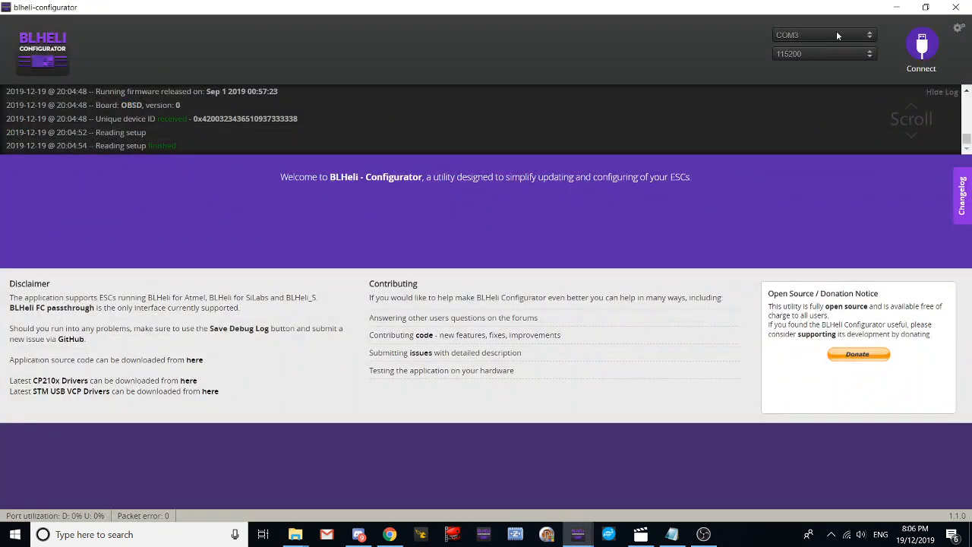
{"action": "mouse_move", "coordinate": [921, 46]}
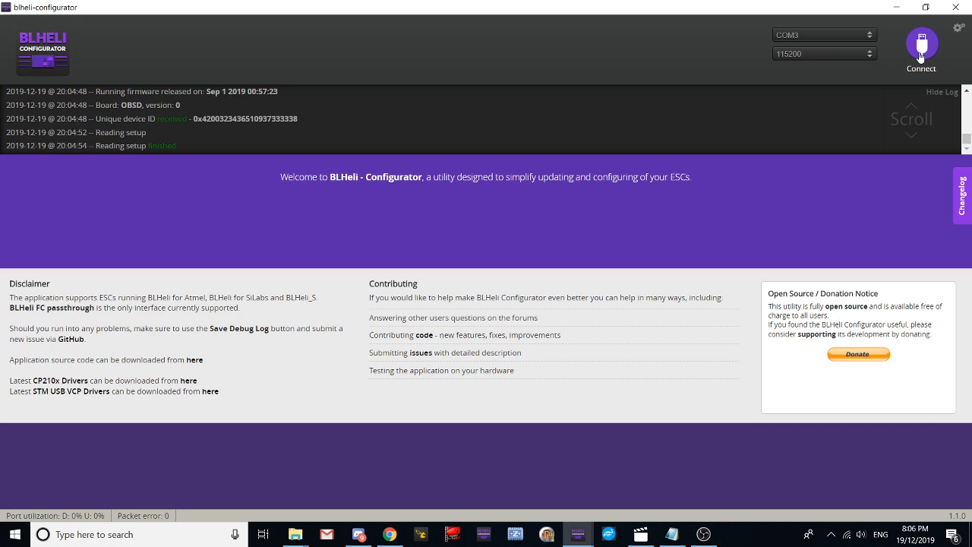
{"action": "mouse_move", "coordinate": [920, 52]}
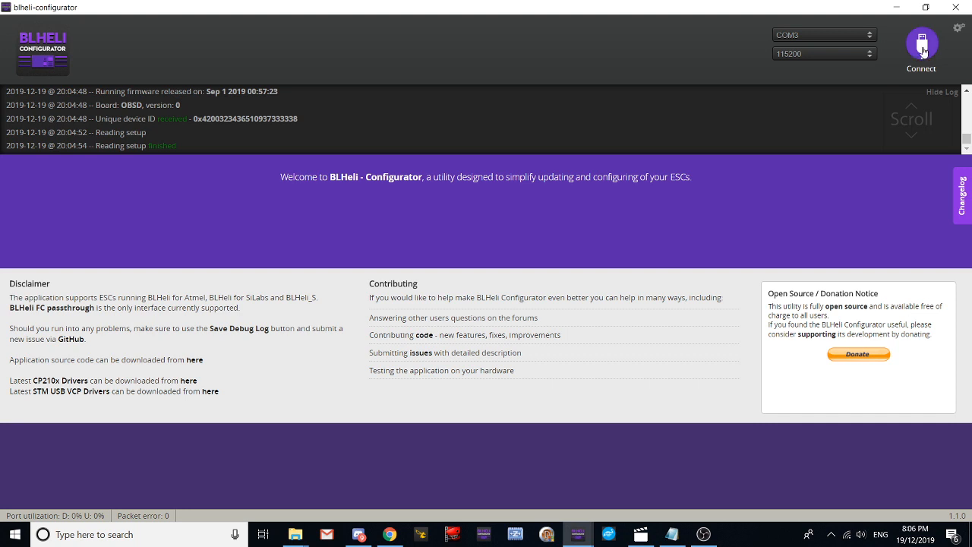
Connect BLHeli Configurator to the flight controller
{"action": "left_click", "coordinate": [921, 43]}
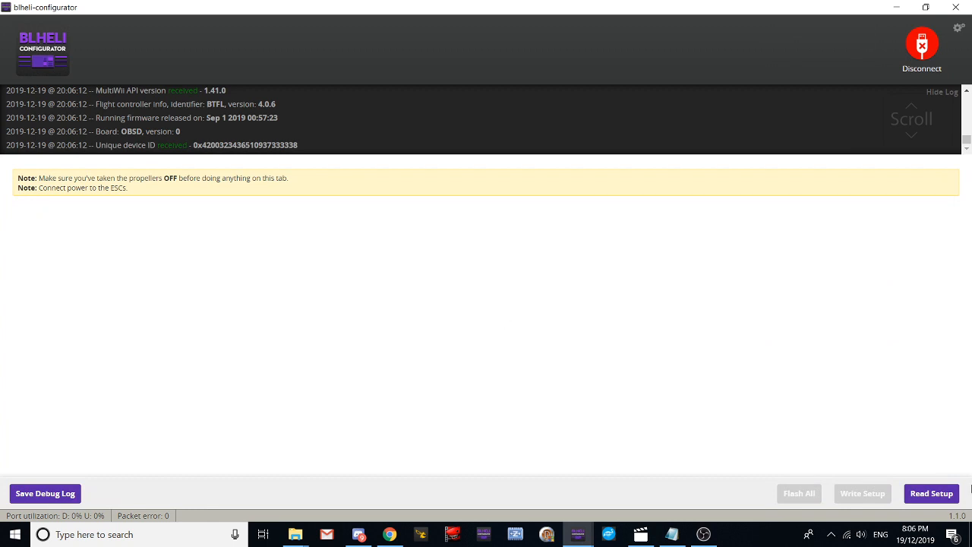
Read the setup and check all four ESCs show A-H-30 version 16.7
{"action": "left_click", "coordinate": [932, 492]}
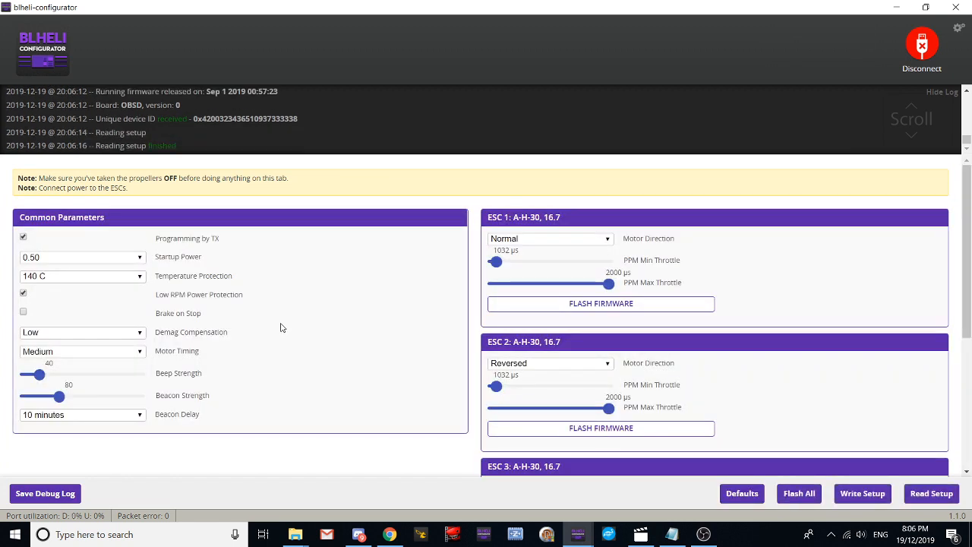
{"action": "mouse_move", "coordinate": [499, 304]}
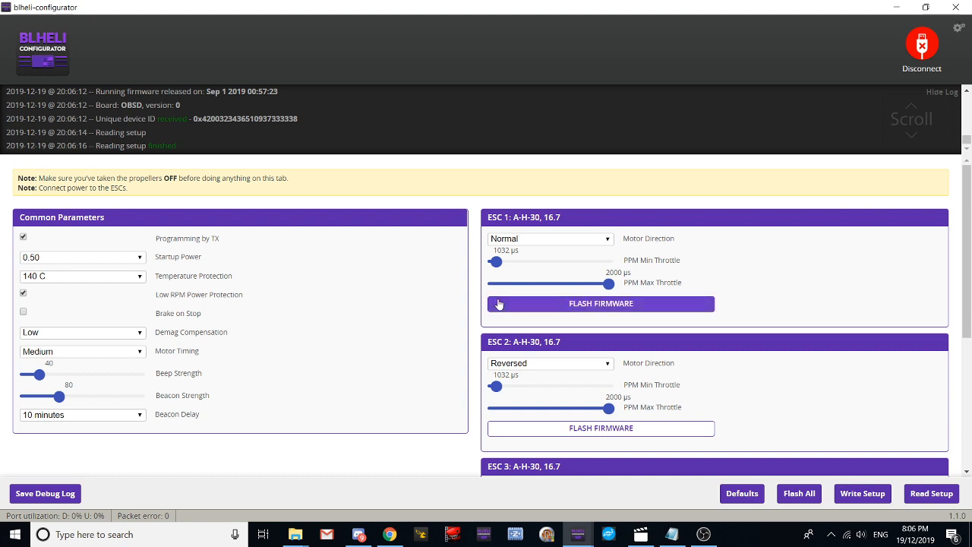
{"action": "scroll", "scroll_direction": "down", "scroll_amount": 3}
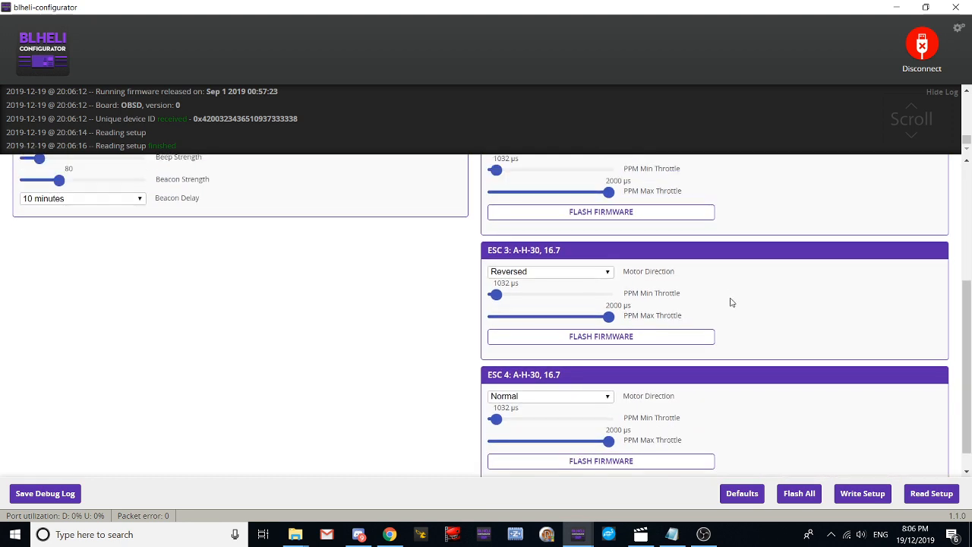
{"action": "scroll", "scroll_direction": "up", "scroll_amount": 3}
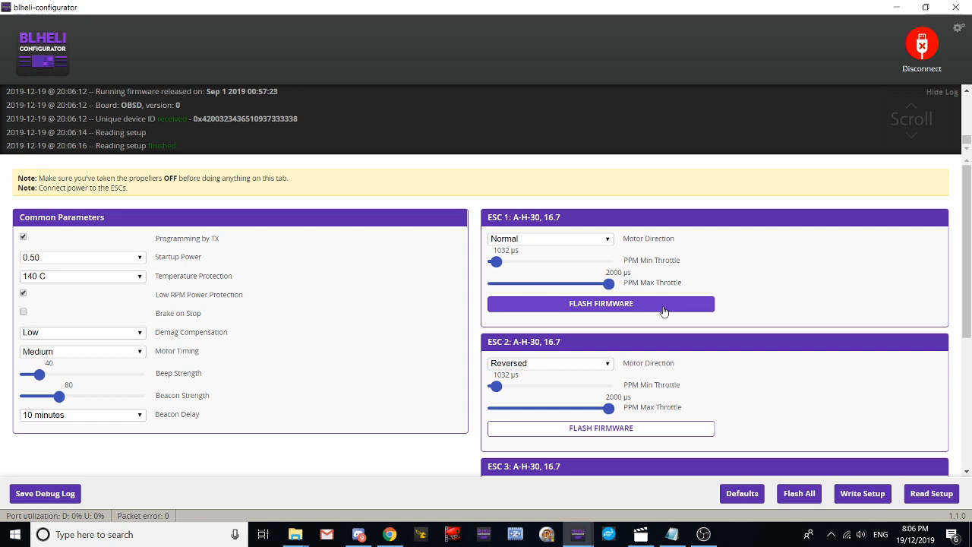
Flash ESC 1 with A_H_30_REV16_73.HEX selected manually from the Desktop
{"action": "left_click", "coordinate": [602, 303]}
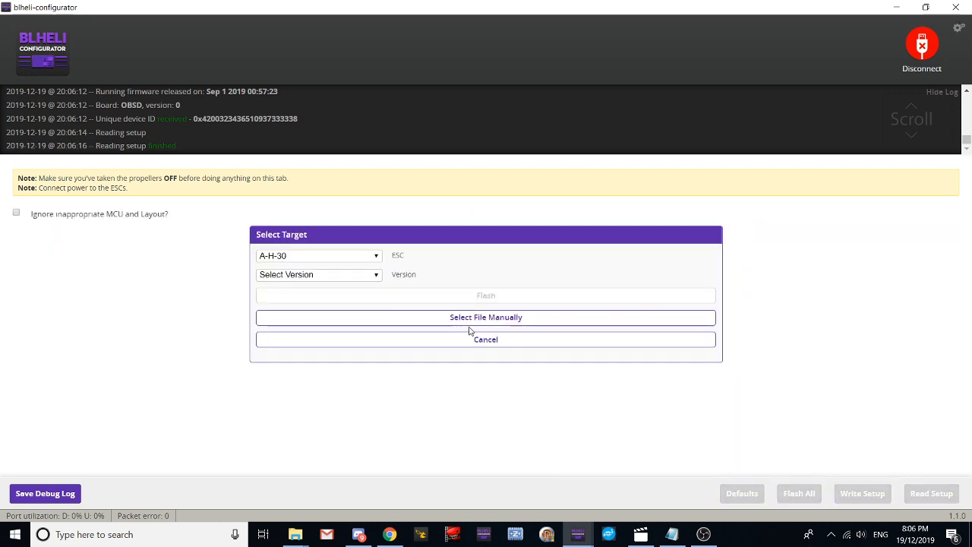
{"action": "left_click", "coordinate": [486, 318]}
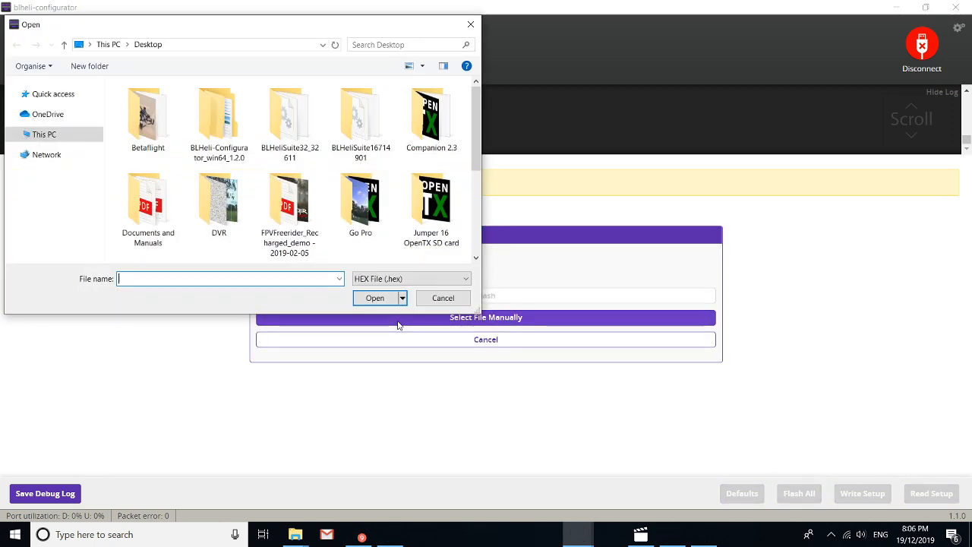
{"action": "scroll", "scroll_direction": "down", "scroll_amount": 3}
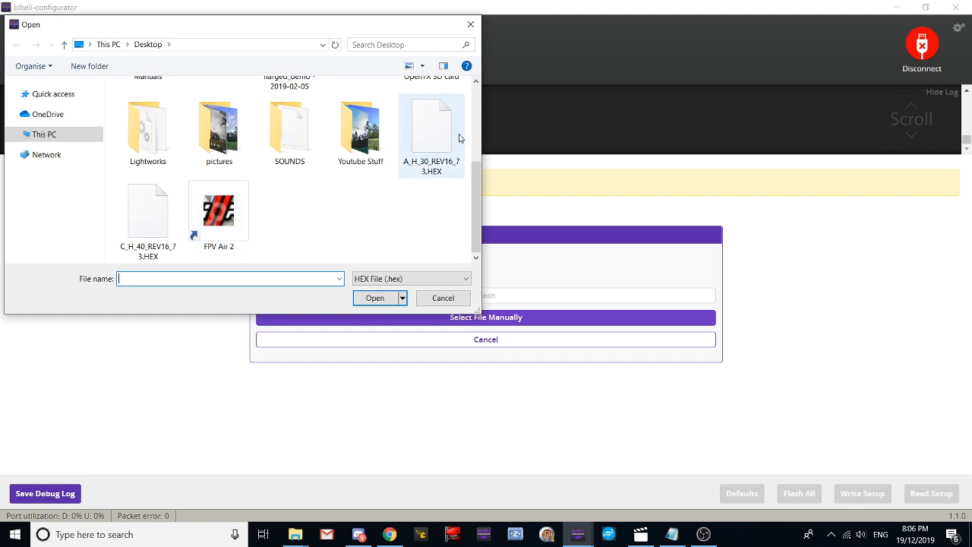
{"action": "left_click", "coordinate": [432, 125]}
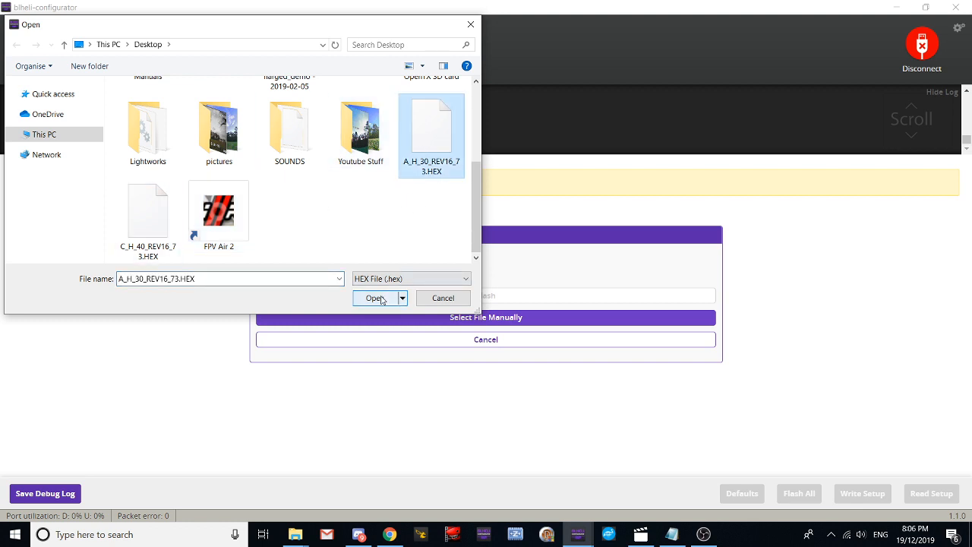
{"action": "left_click", "coordinate": [374, 296]}
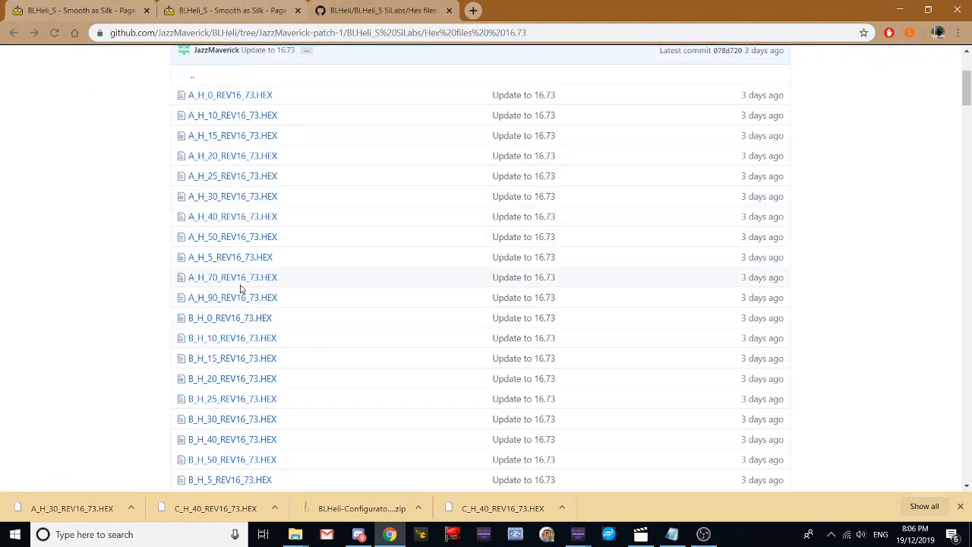
{"action": "right_click", "coordinate": [230, 196]}
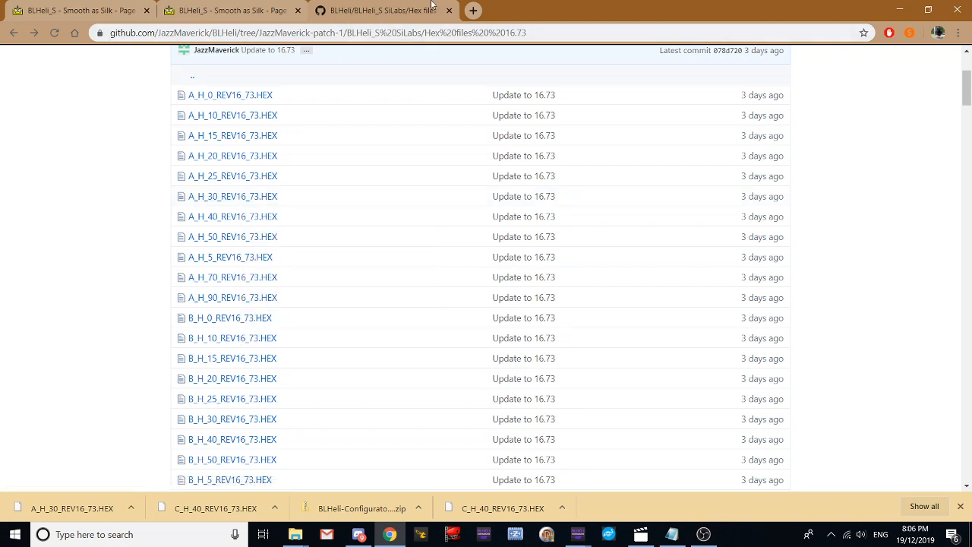
{"action": "mouse_move", "coordinate": [357, 19]}
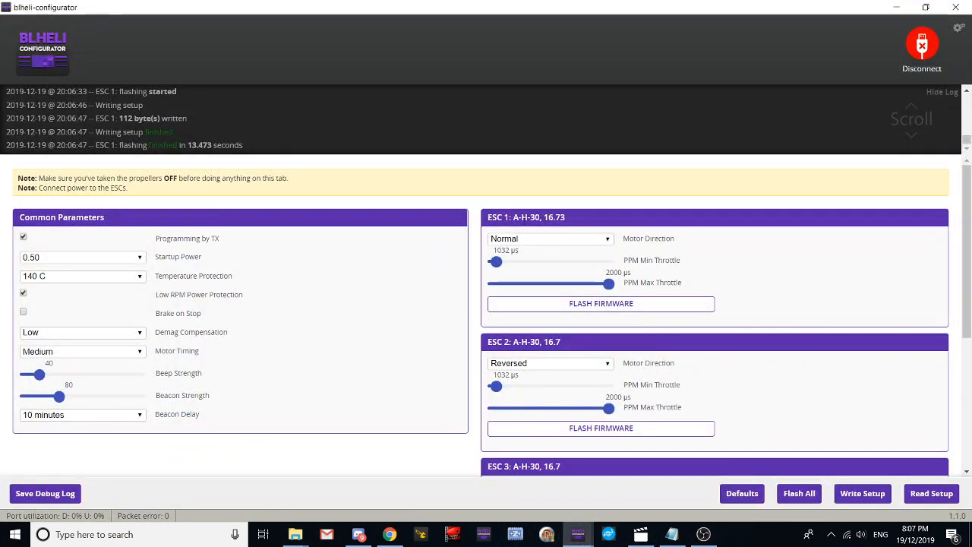
Flash ESC 2 with the A_H_30_REV16_73.HEX firmware so it reports 16.73
{"action": "scroll", "scroll_direction": "down", "scroll_amount": 3}
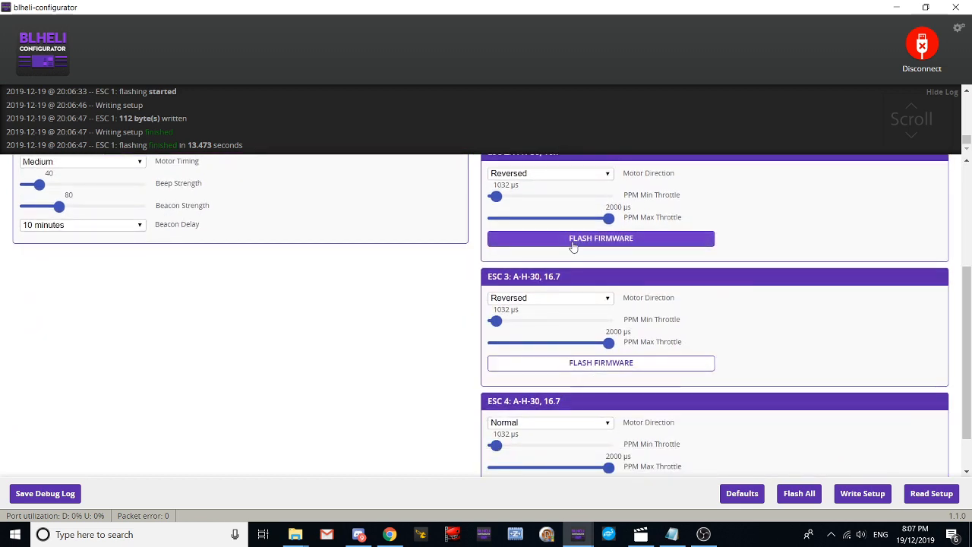
{"action": "left_click", "coordinate": [602, 237]}
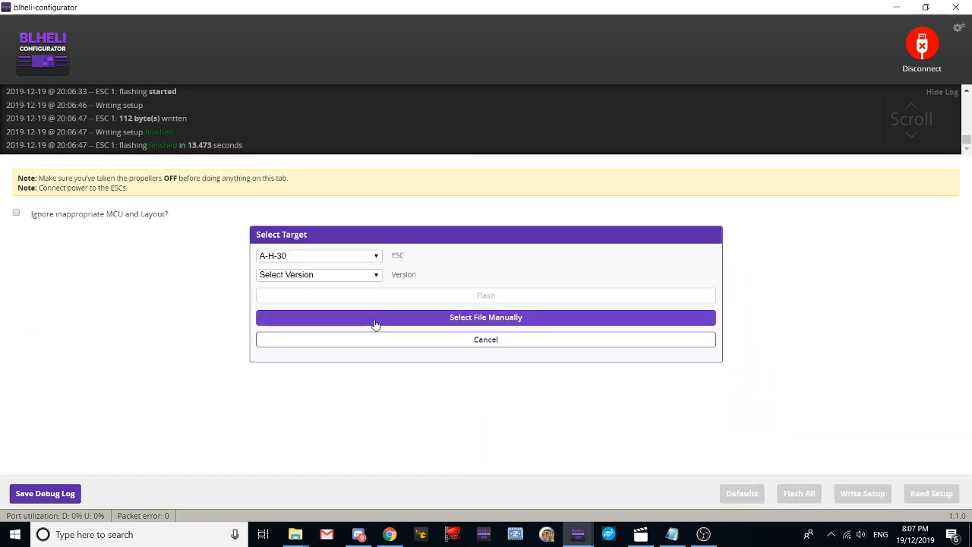
{"action": "left_click", "coordinate": [486, 318]}
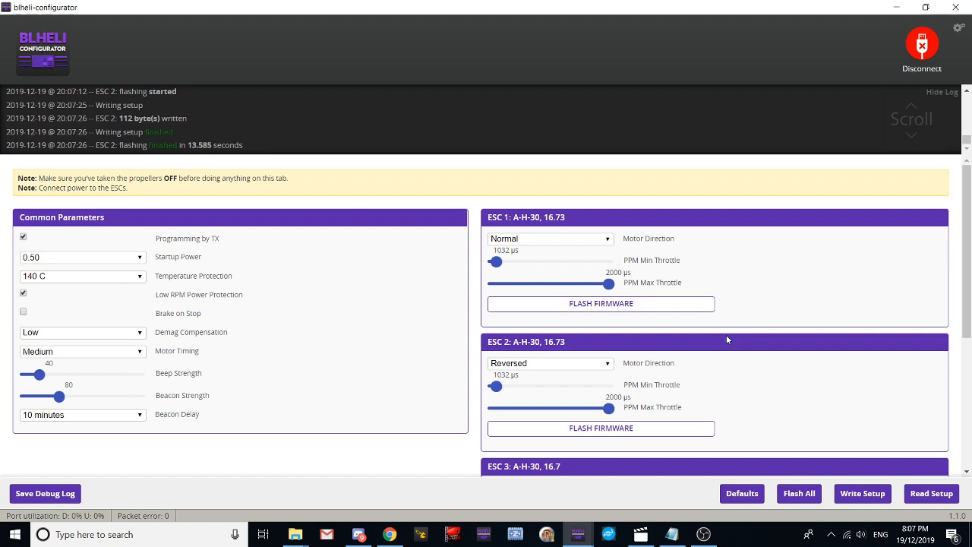
{"action": "scroll", "scroll_direction": "down", "scroll_amount": 3}
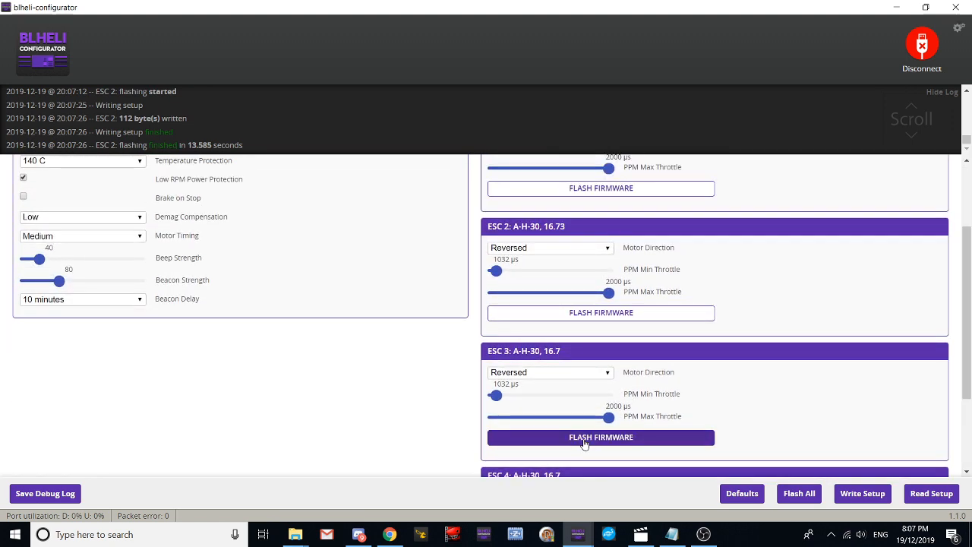
Flash ESC 3 with the manually selected A_H_30_REV16_73.HEX firmware file
{"action": "left_click", "coordinate": [601, 438]}
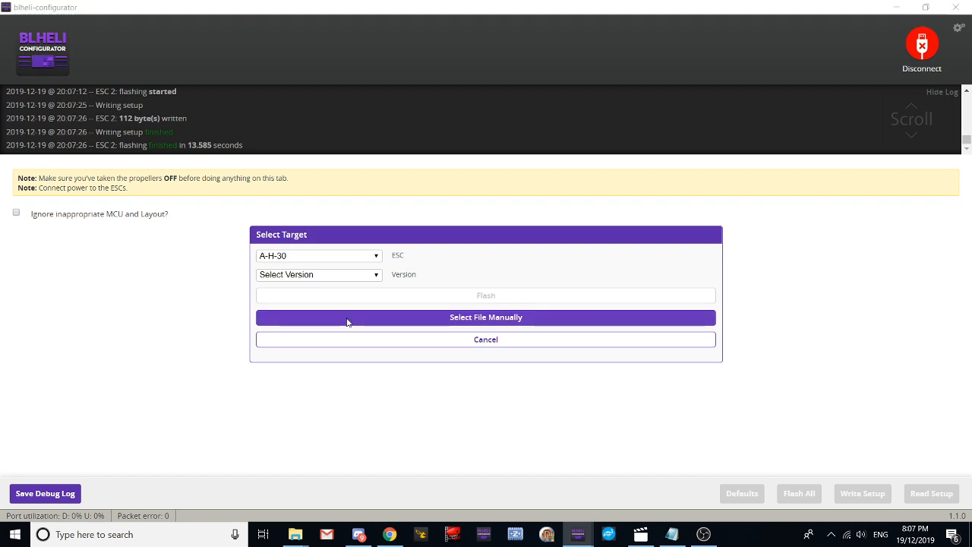
{"action": "left_click", "coordinate": [486, 317]}
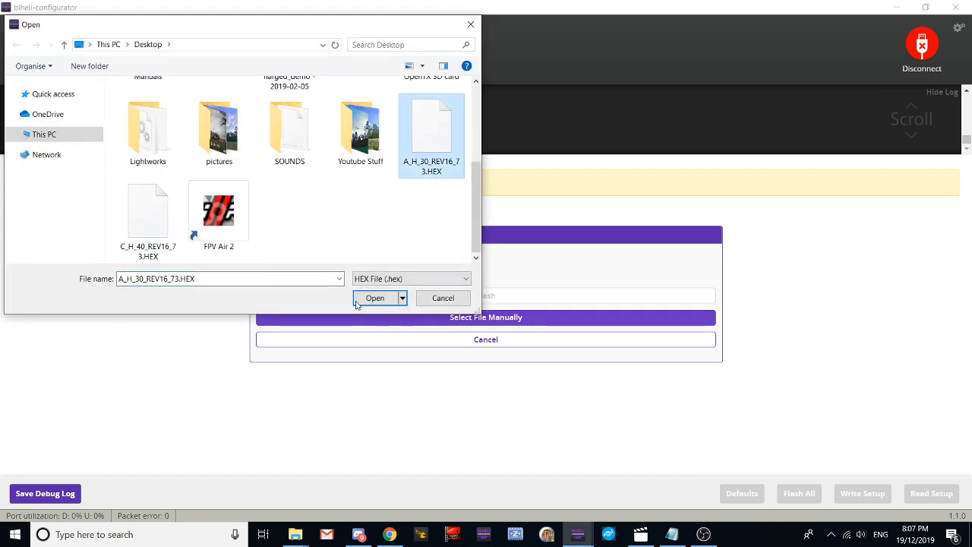
{"action": "left_click", "coordinate": [374, 297]}
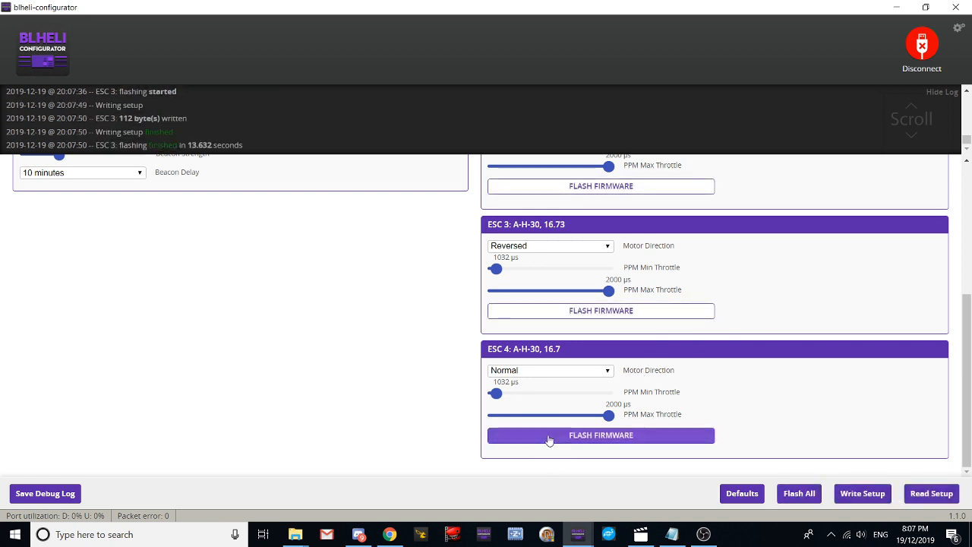
Flash ESC 4 with the manually selected A_H_30_REV16_73.HEX firmware file
{"action": "left_click", "coordinate": [601, 434]}
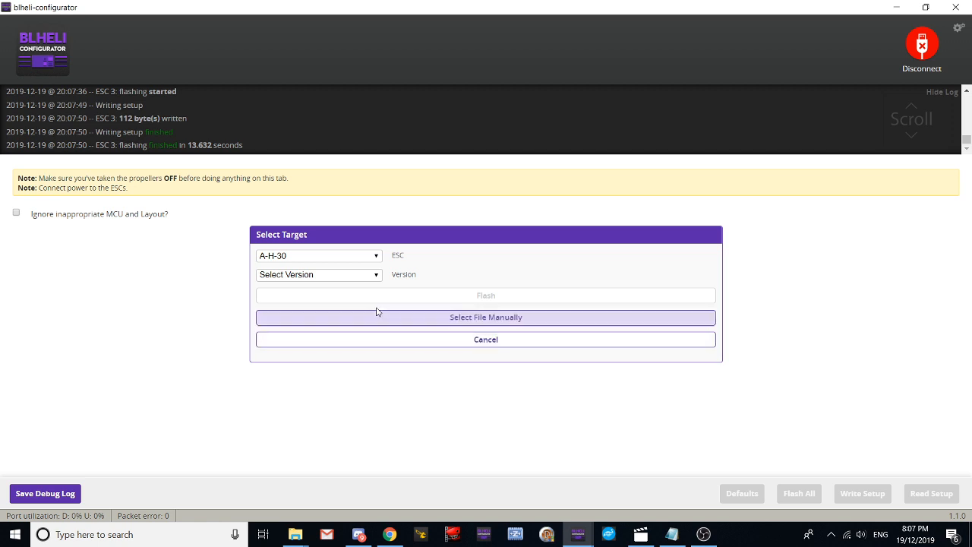
{"action": "left_click", "coordinate": [486, 318]}
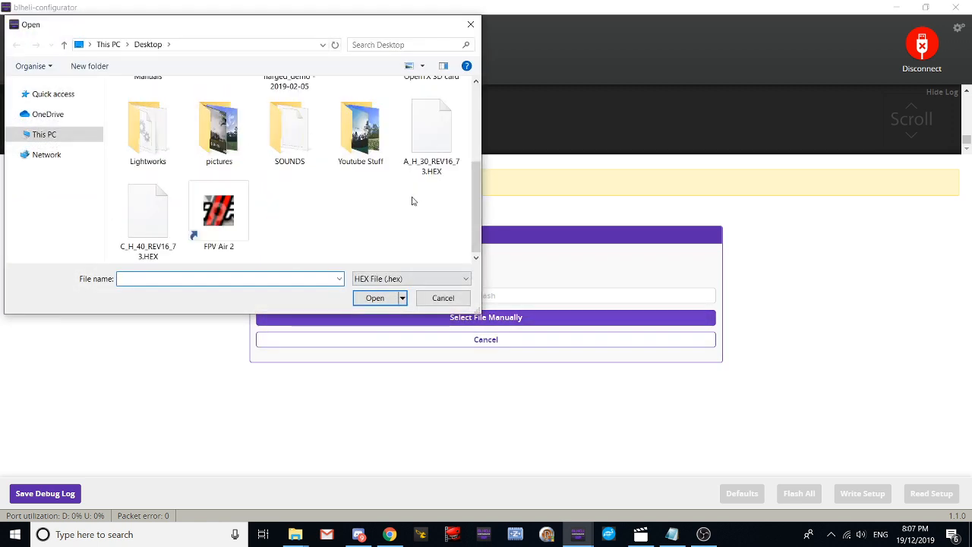
{"action": "left_click", "coordinate": [373, 296]}
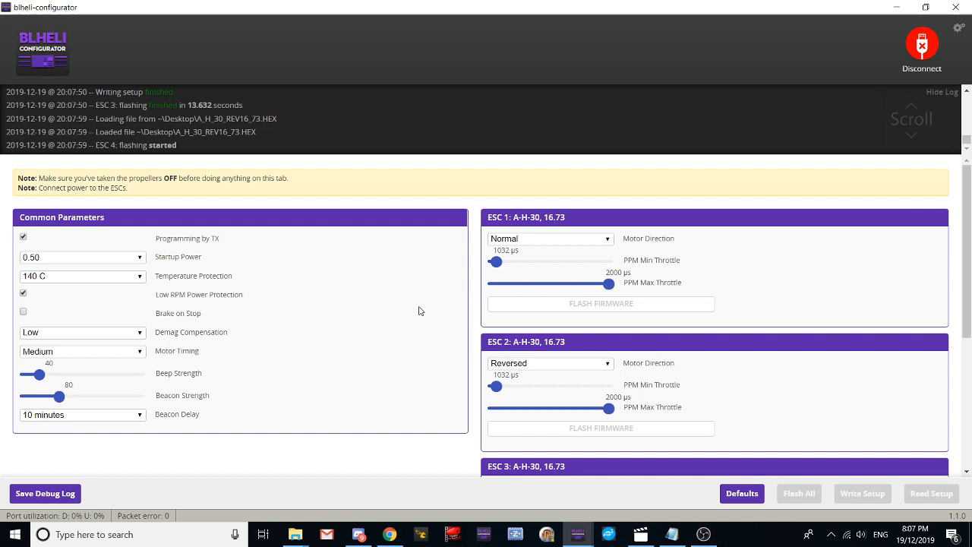
{"action": "scroll", "scroll_direction": "down", "scroll_amount": 3}
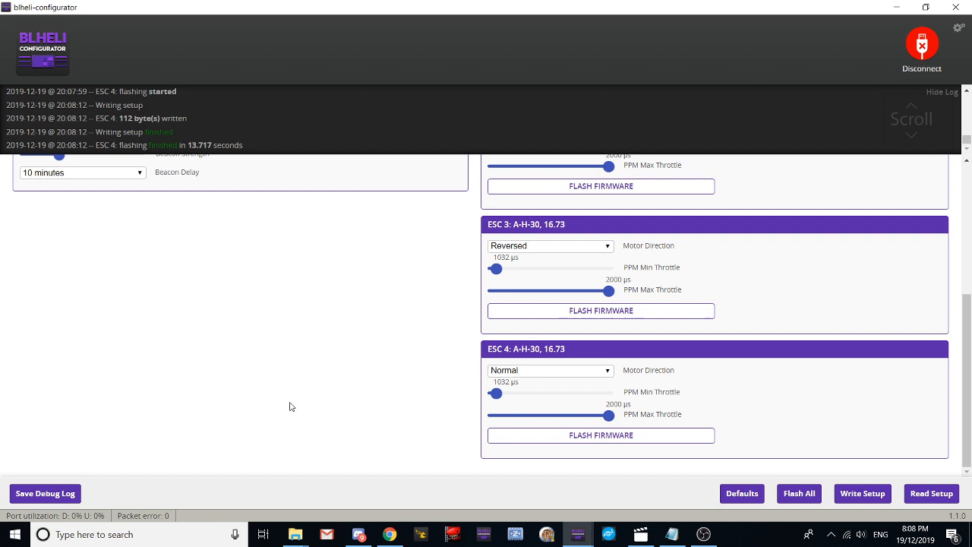
{"action": "mouse_move", "coordinate": [860, 473]}
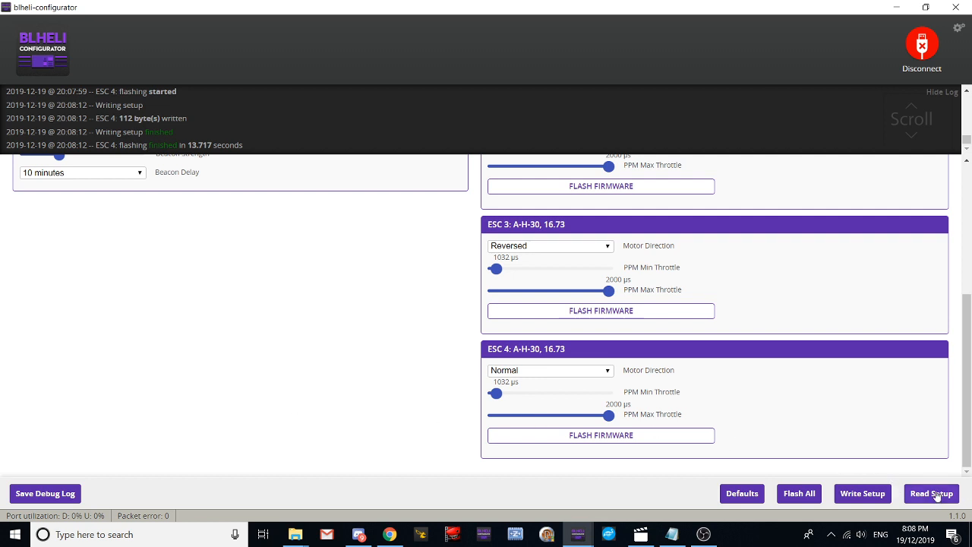
Read Setup again and check that all four ESCs report A-H-30 version 16.73
{"action": "left_click", "coordinate": [931, 492]}
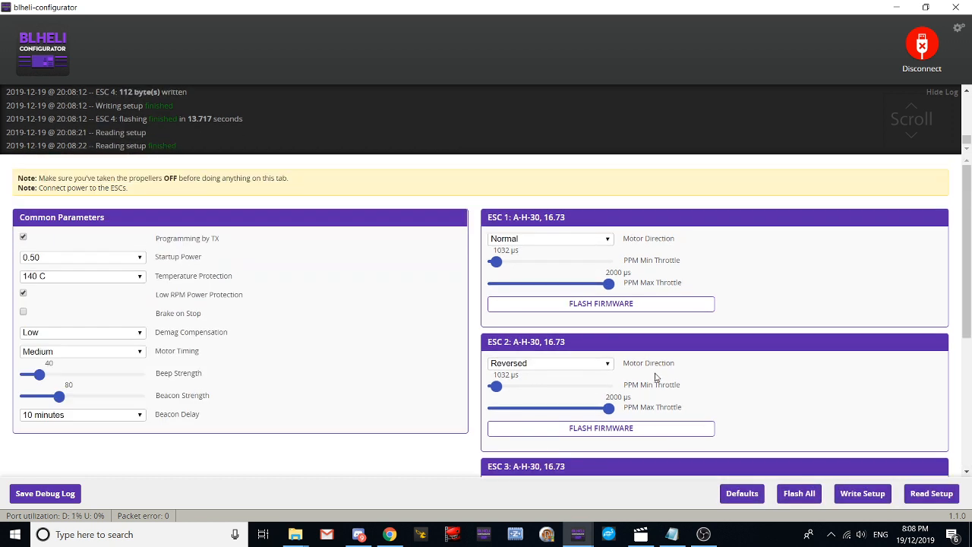
{"action": "scroll", "scroll_direction": "down", "scroll_amount": 3}
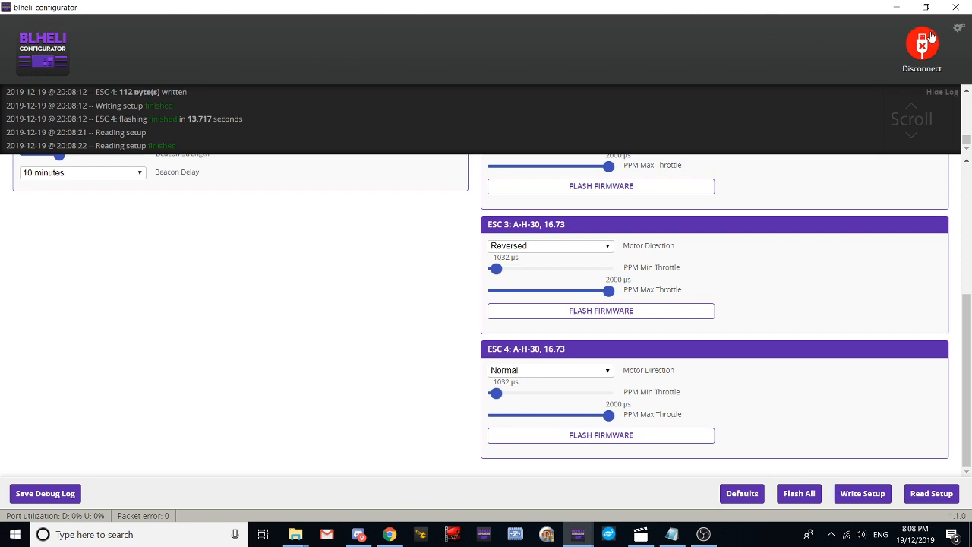
Disconnect from the flight controller, returning to the welcome page
{"action": "left_click", "coordinate": [921, 47]}
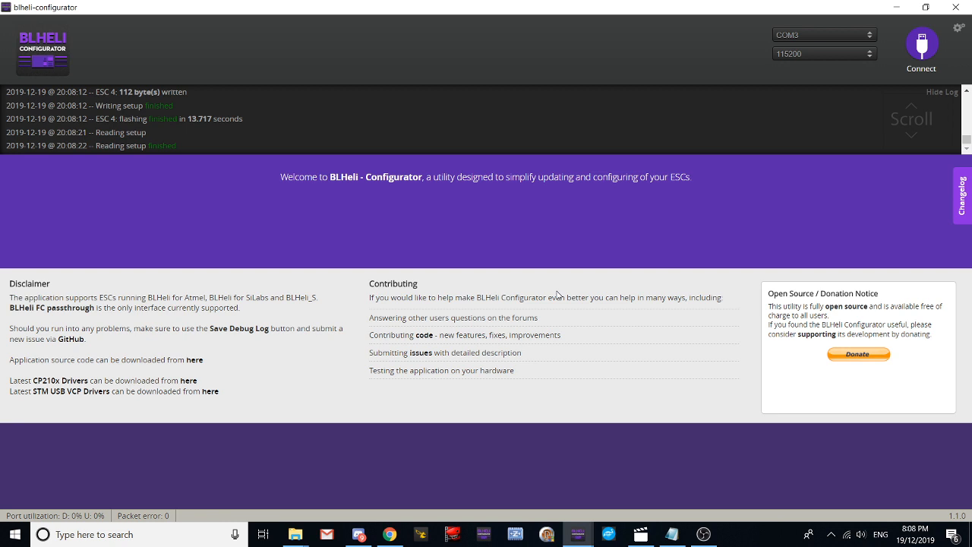
{"action": "mouse_move", "coordinate": [553, 289]}
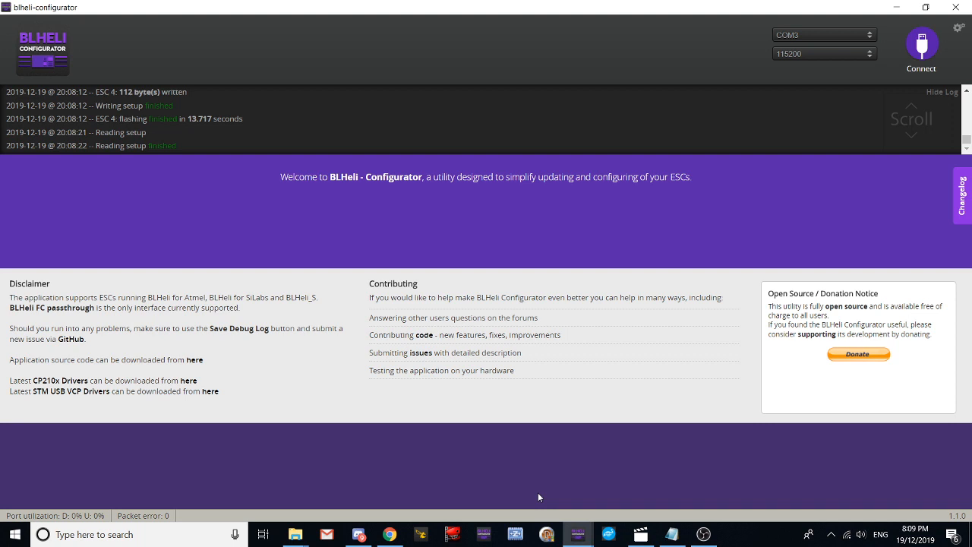
{"action": "mouse_move", "coordinate": [529, 497]}
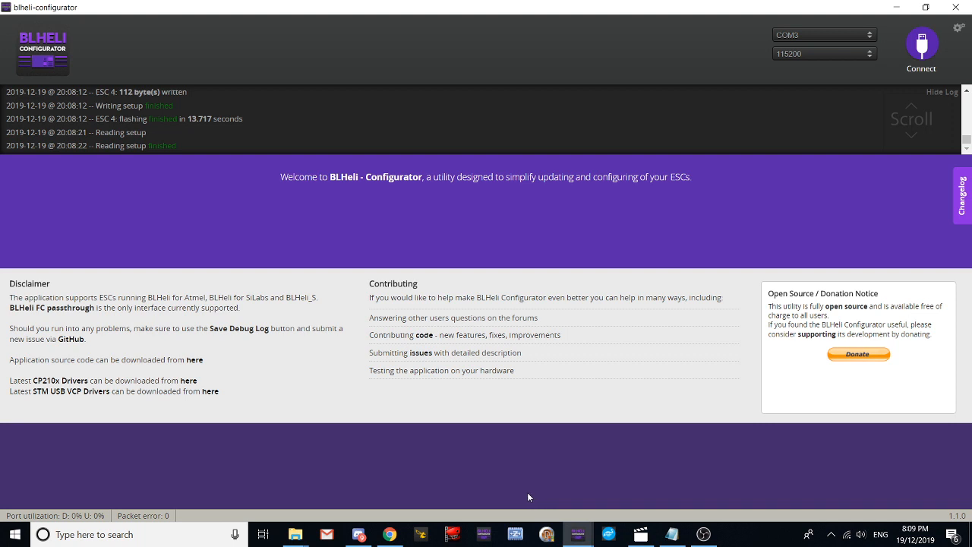
{"action": "mouse_move", "coordinate": [389, 535]}
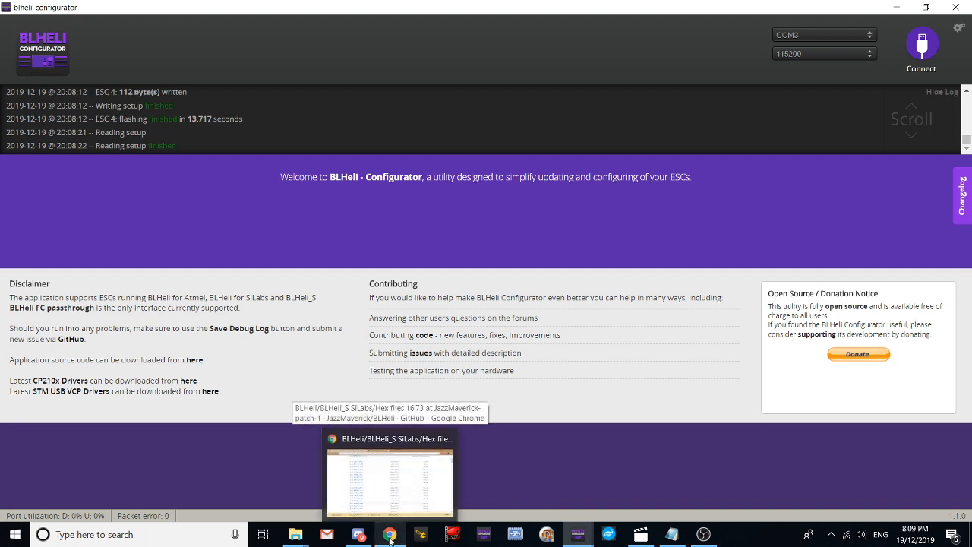
{"action": "mouse_move", "coordinate": [672, 535]}
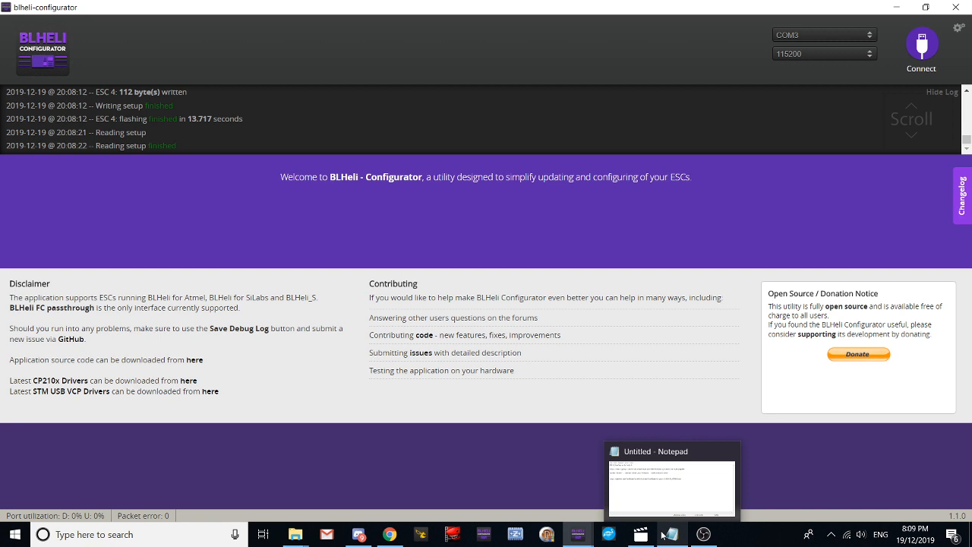